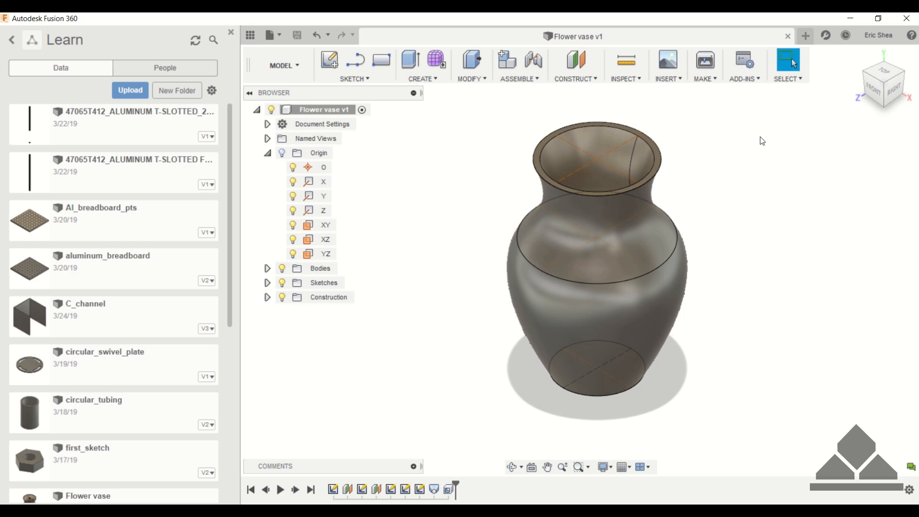
pyautogui.moveTo(740, 156)
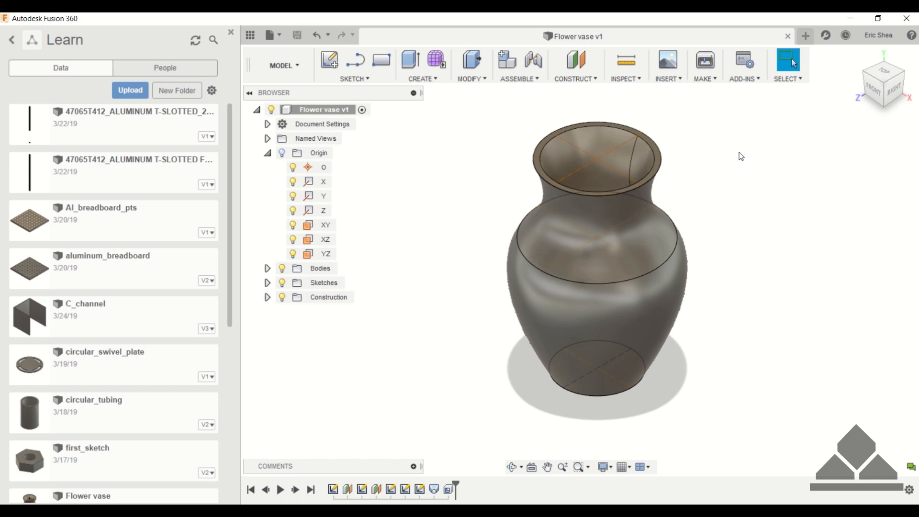
pyautogui.moveTo(535, 116)
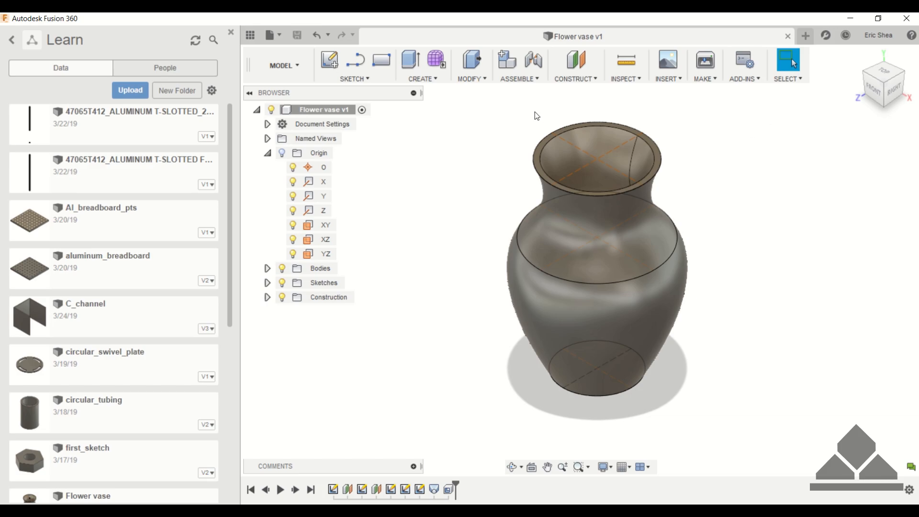
pyautogui.moveTo(509, 118)
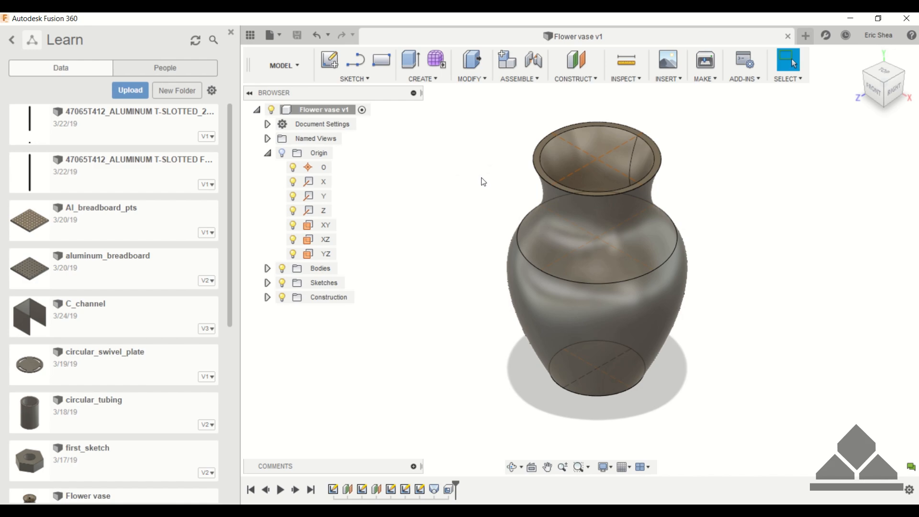
pyautogui.moveTo(494, 165)
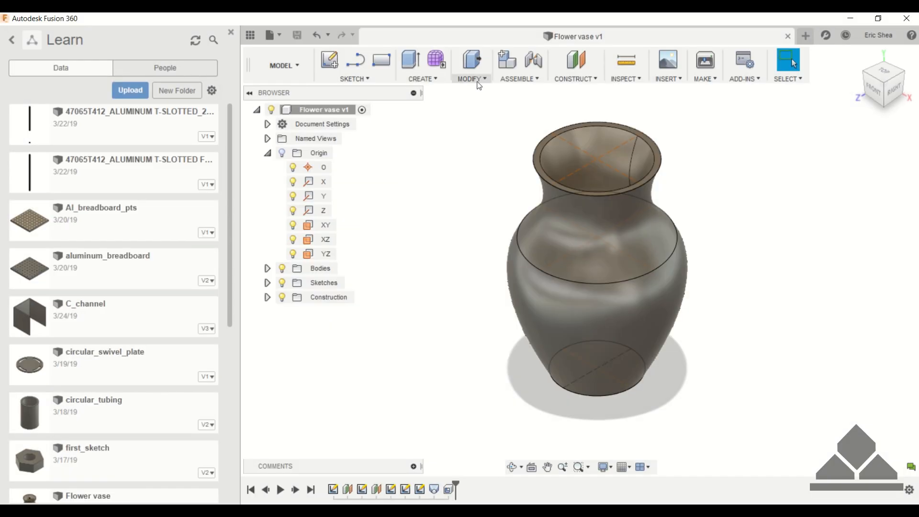
# Browse the Modify and Create menus to preview the Loft tool before starting over.
pyautogui.click(469, 65)
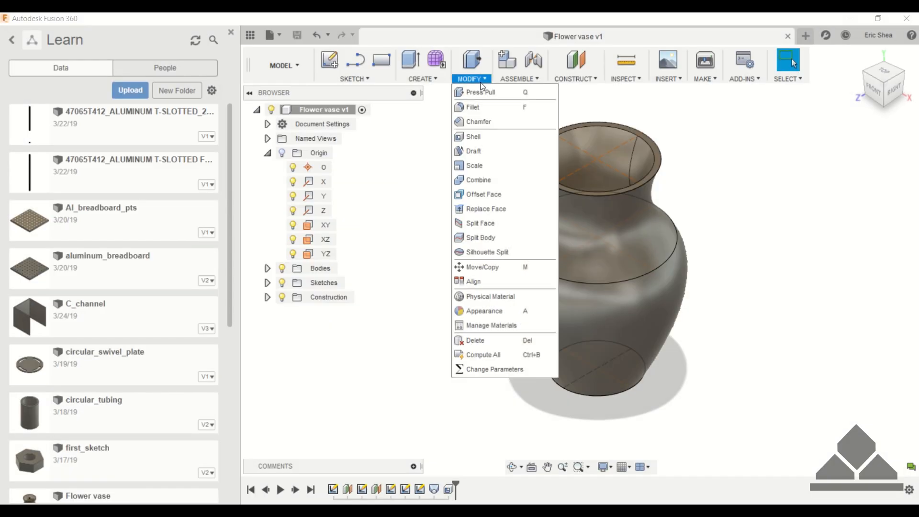
pyautogui.click(421, 65)
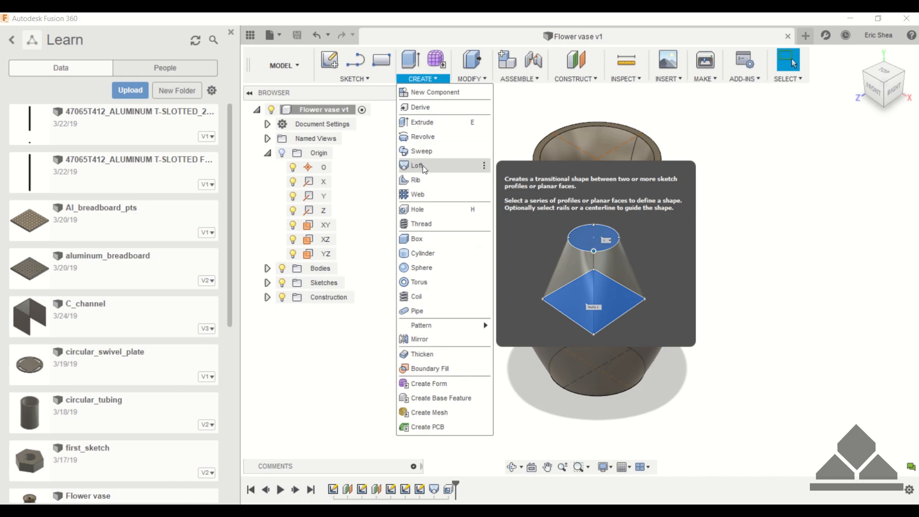
pyautogui.moveTo(468, 170)
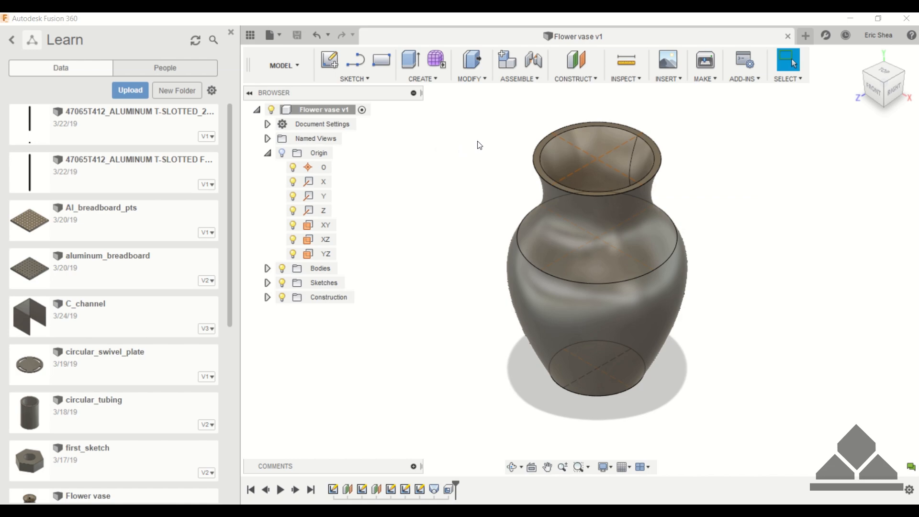
pyautogui.moveTo(805, 37)
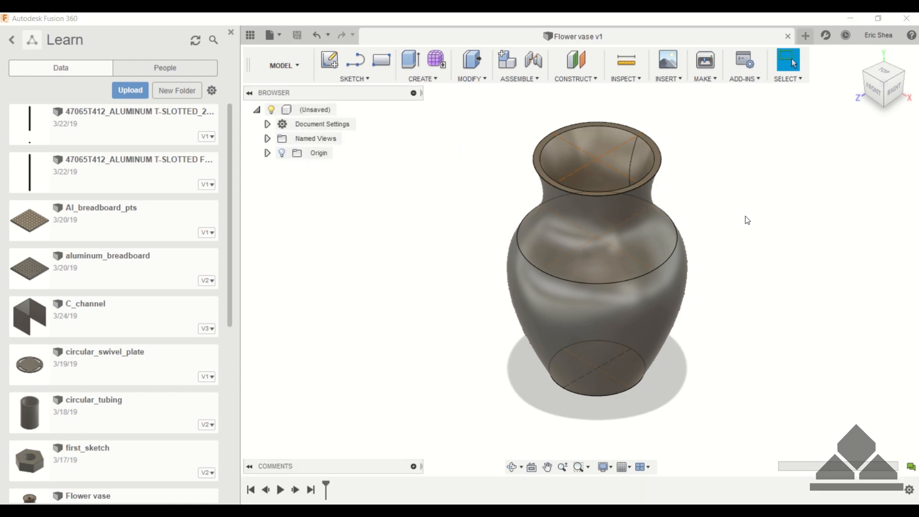
# Start a blank design and sketch a 3.00-diameter base circle centred on the origin.
pyautogui.click(804, 35)
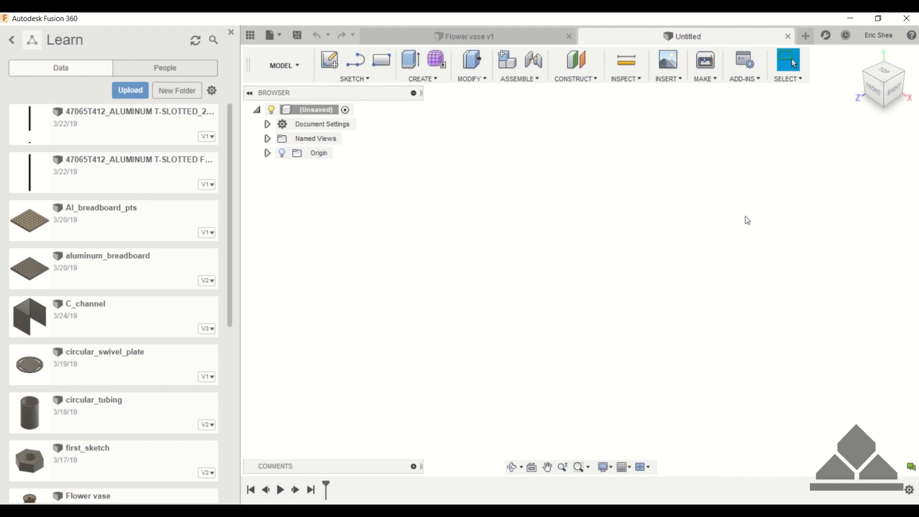
pyautogui.moveTo(672, 219)
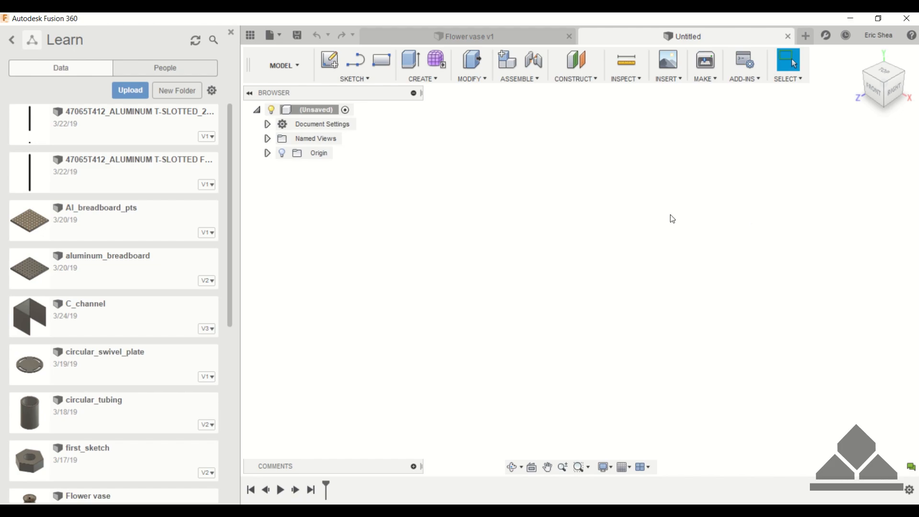
pyautogui.moveTo(377, 138)
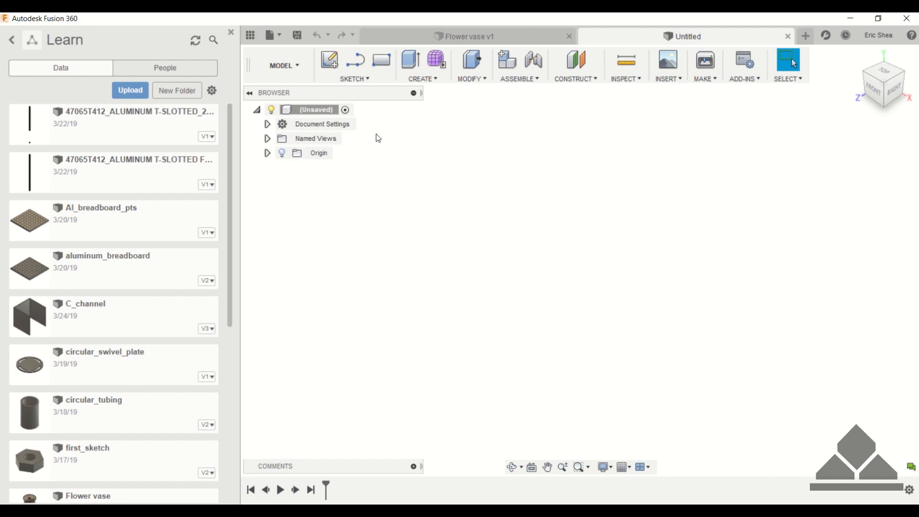
pyautogui.moveTo(364, 81)
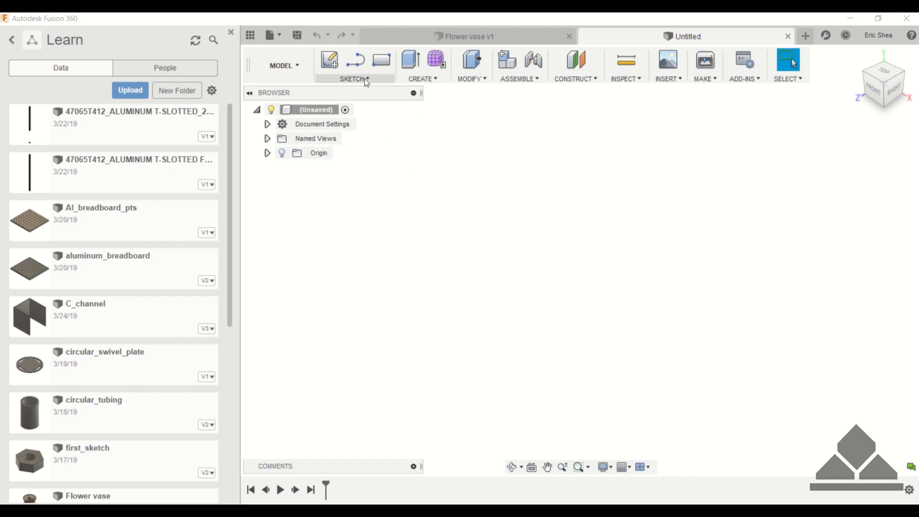
pyautogui.click(353, 65)
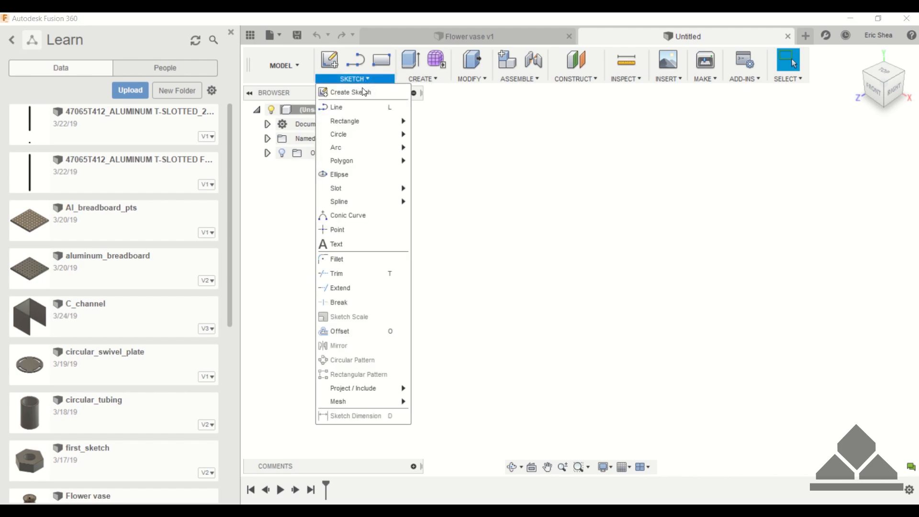
pyautogui.moveTo(338, 134)
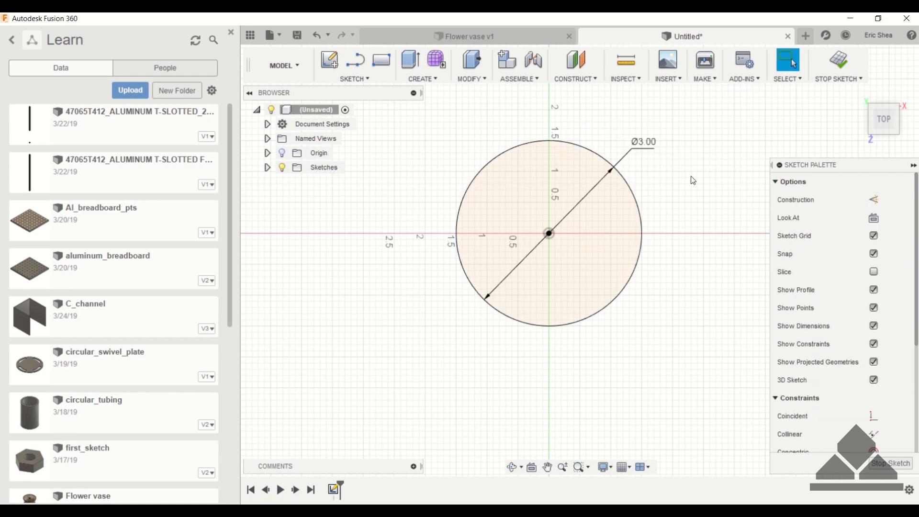
pyautogui.click(837, 65)
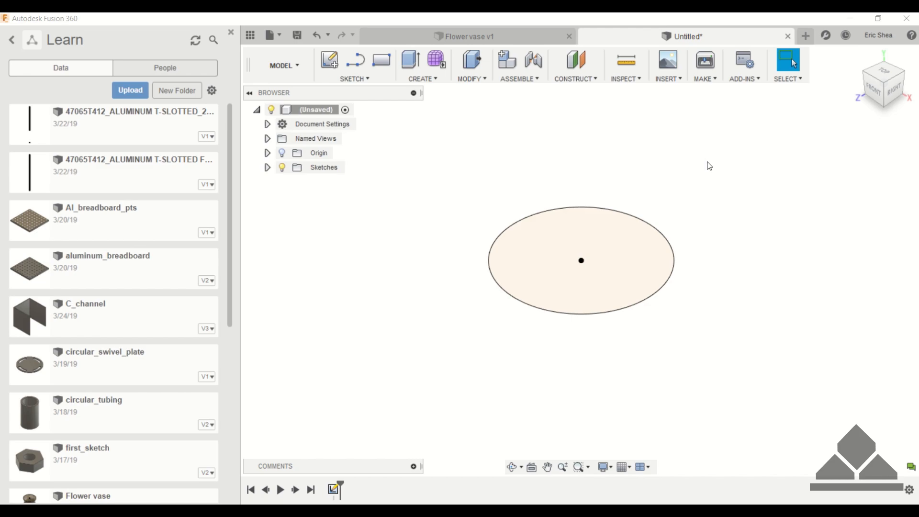
pyautogui.moveTo(507, 151)
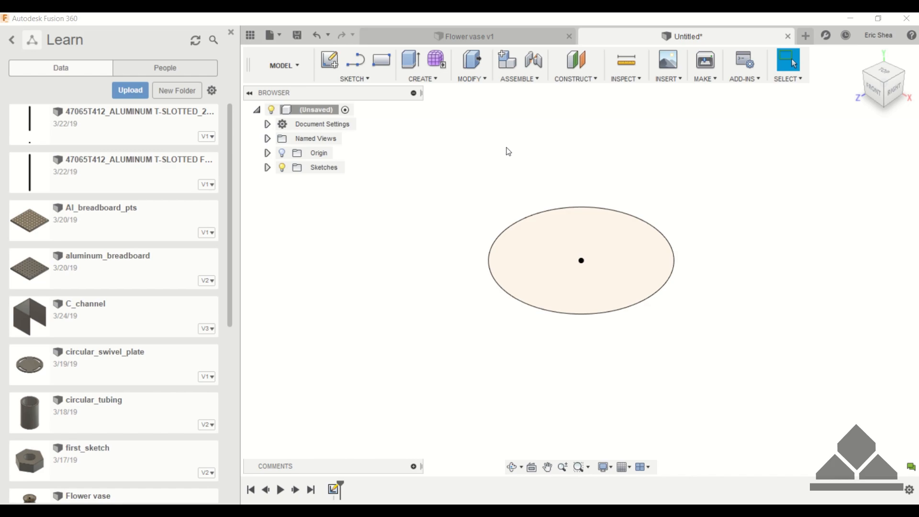
pyautogui.moveTo(593, 79)
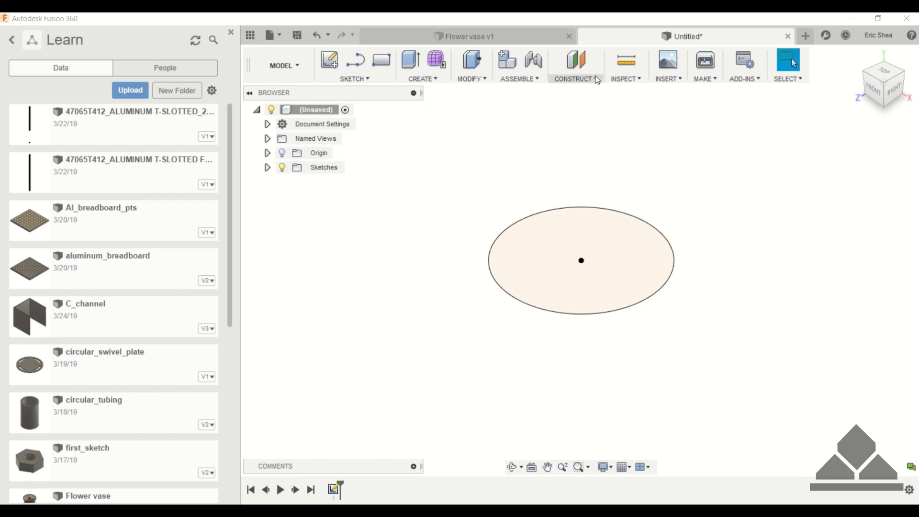
# Create a construction plane offset 5 in above the base circle sketch.
pyautogui.click(574, 64)
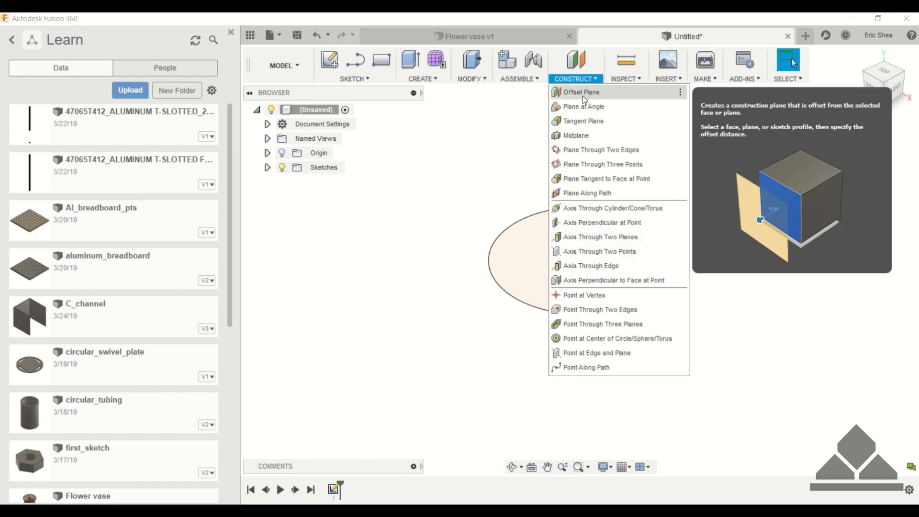
pyautogui.click(579, 92)
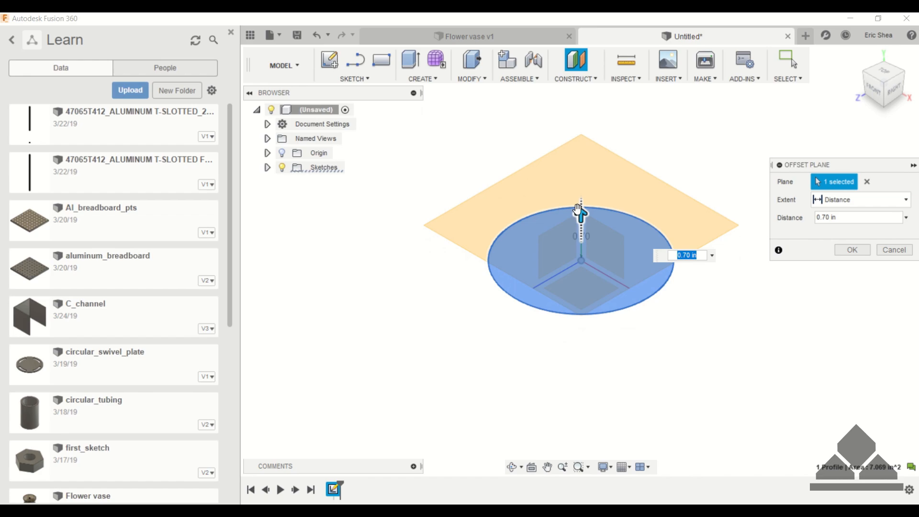
pyautogui.write('5')
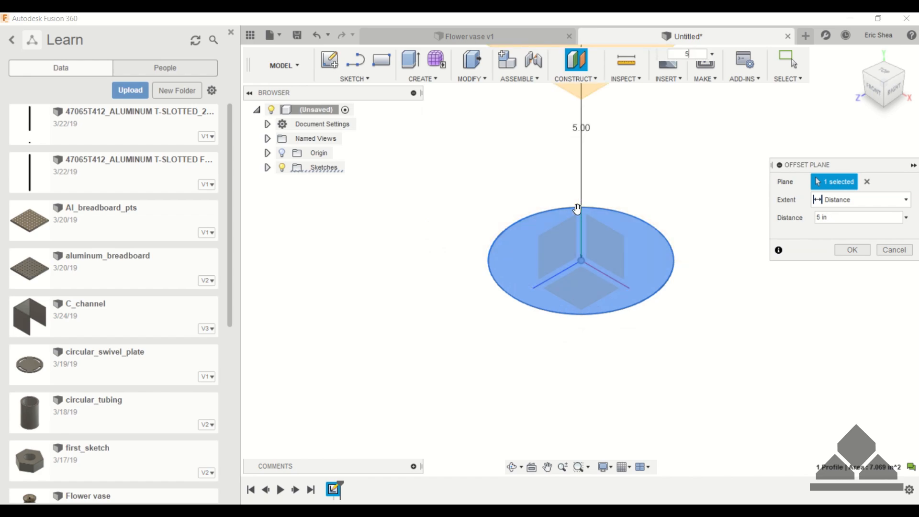
pyautogui.click(851, 250)
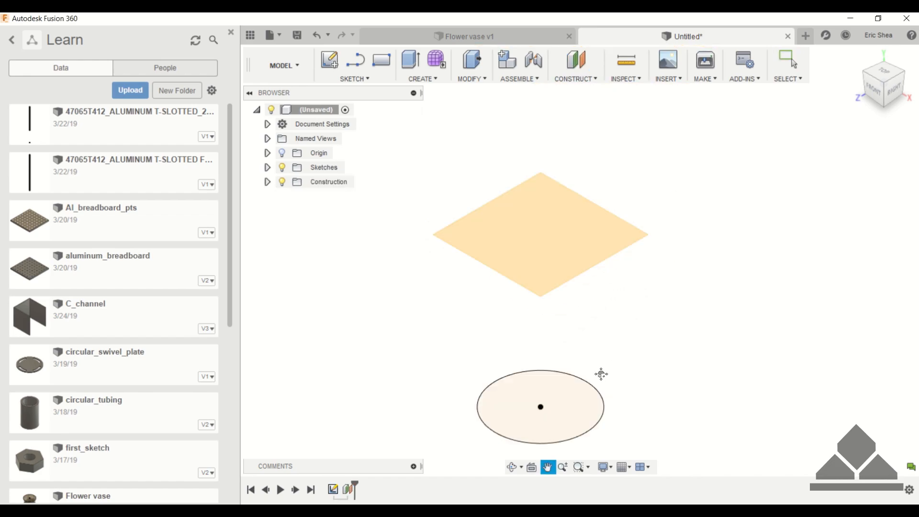
# Sketch a 5.00-diameter circle on the new offset plane.
pyautogui.click(354, 65)
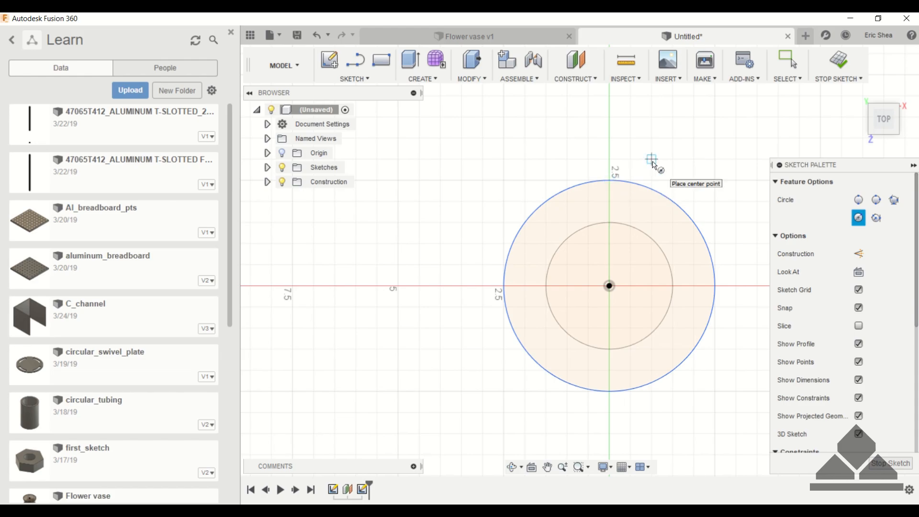
pyautogui.click(787, 61)
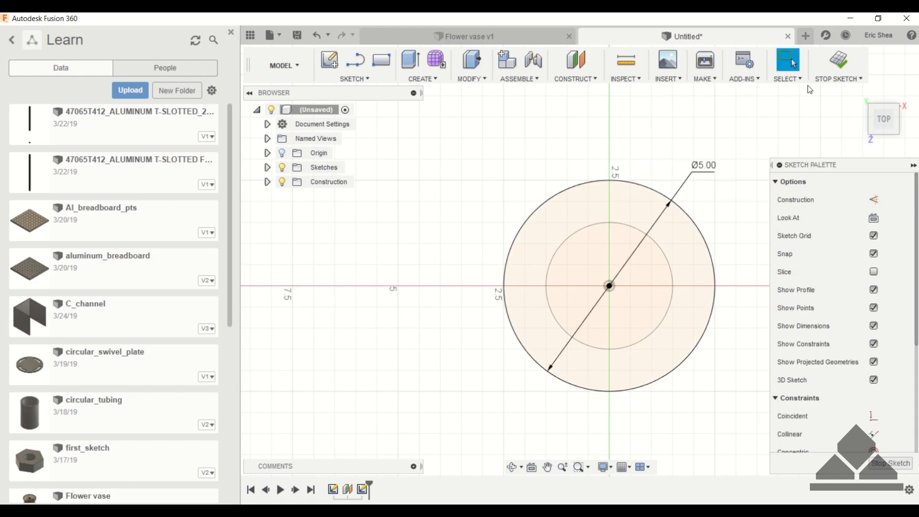
pyautogui.click(839, 64)
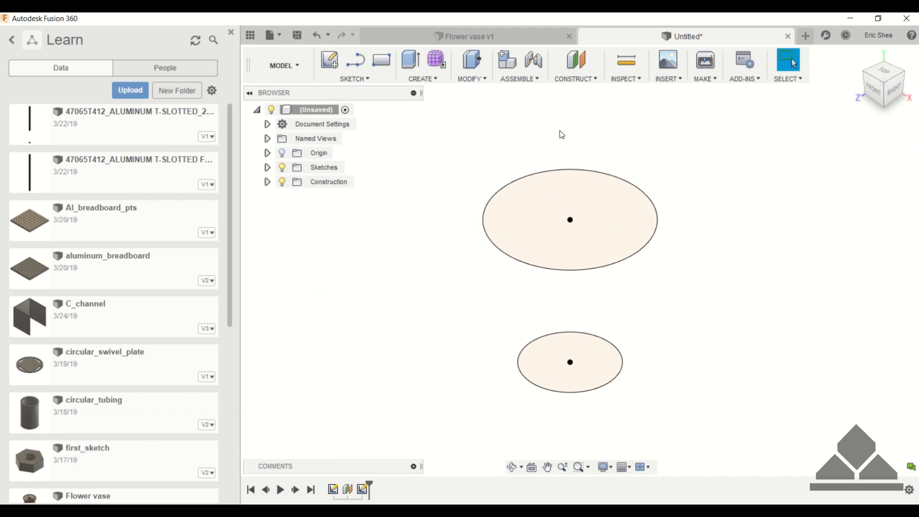
pyautogui.moveTo(506, 124)
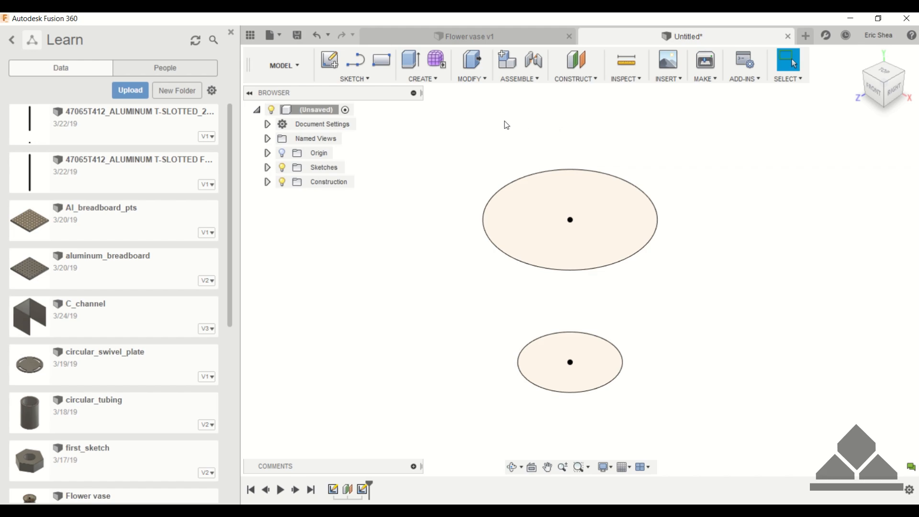
# Create an offset construction plane above the wide 5.00 middle circle.
pyautogui.click(575, 78)
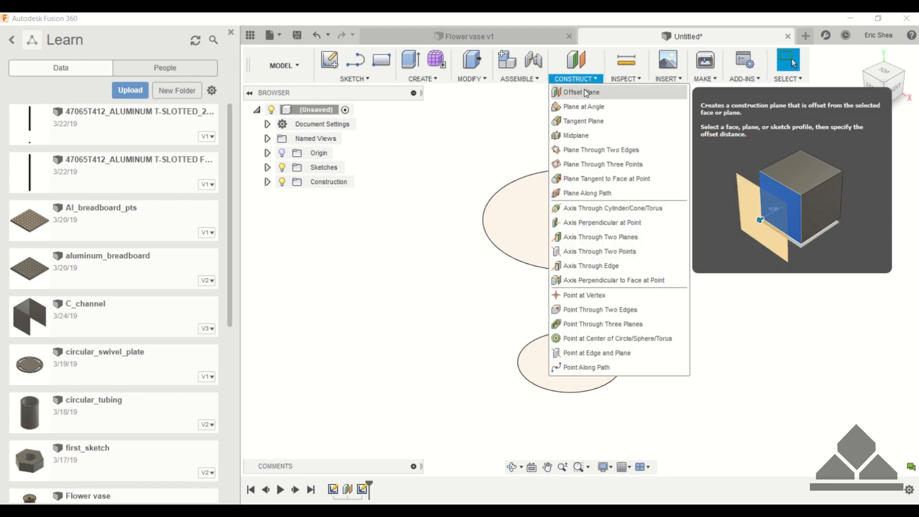
pyautogui.click(580, 92)
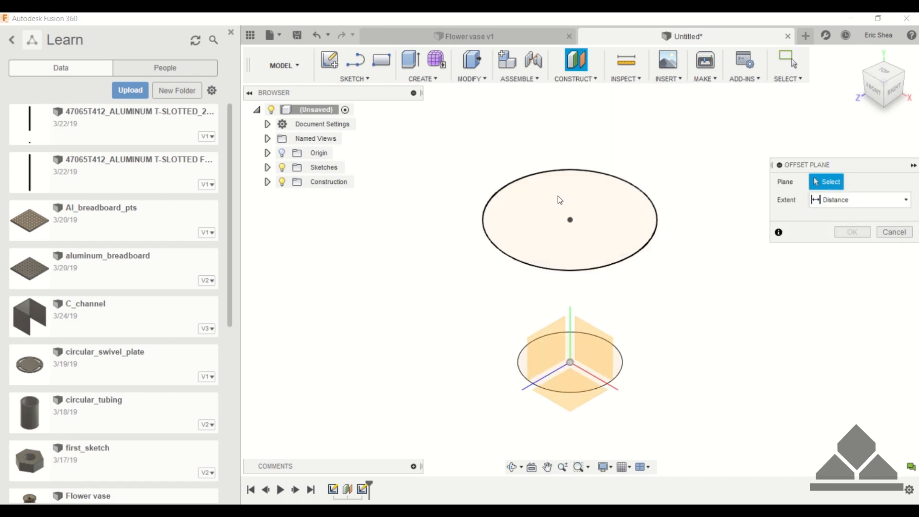
pyautogui.click(568, 220)
pyautogui.write('3')
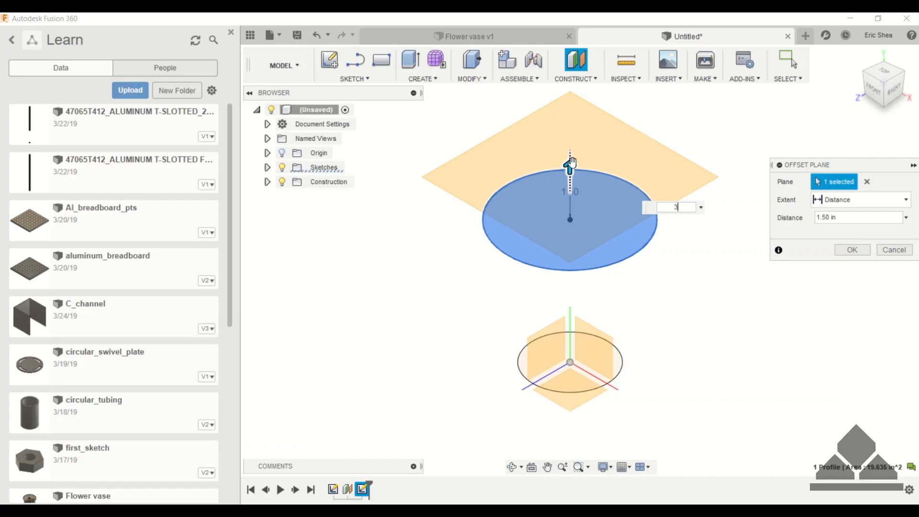
pyautogui.click(850, 249)
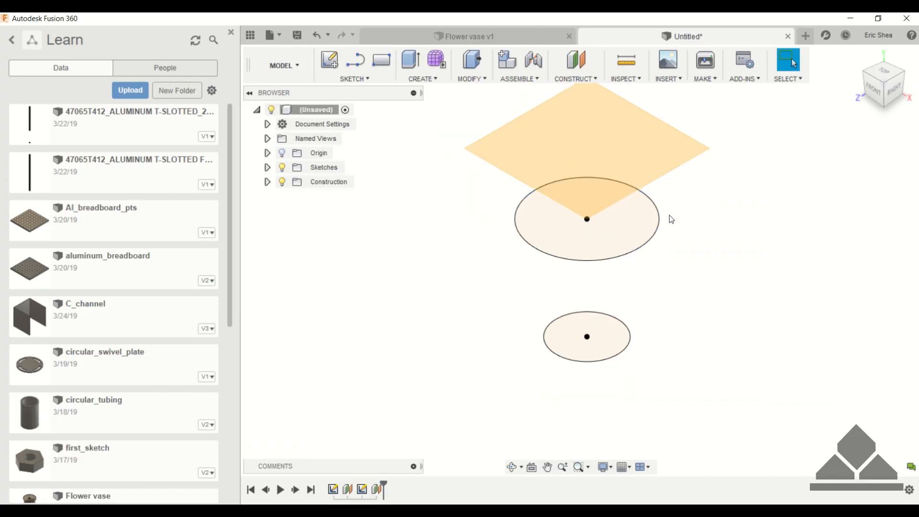
# Sketch the 4.00-diameter top circle profile on that plane.
pyautogui.click(351, 65)
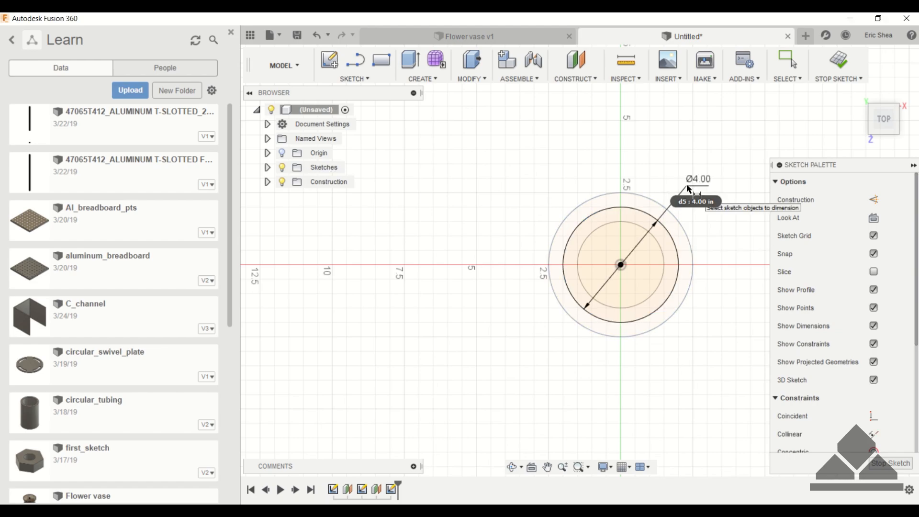
pyautogui.click(837, 65)
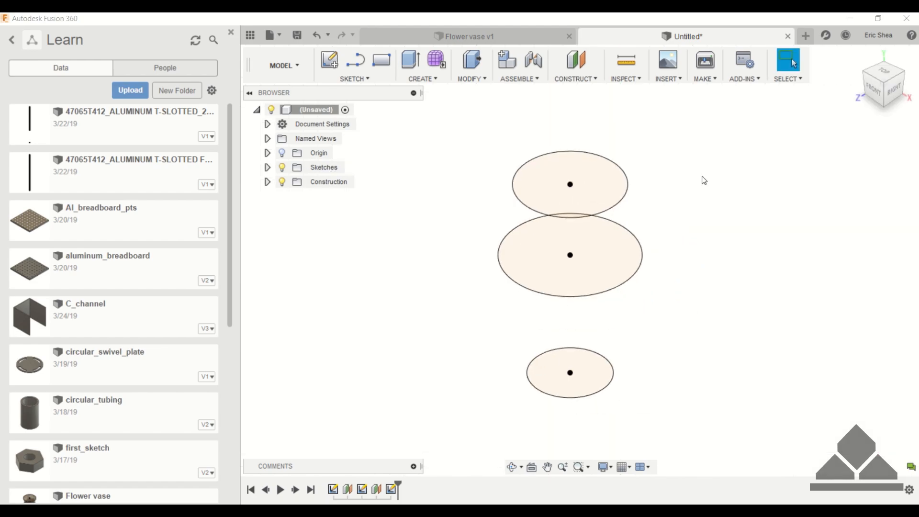
pyautogui.moveTo(469, 76)
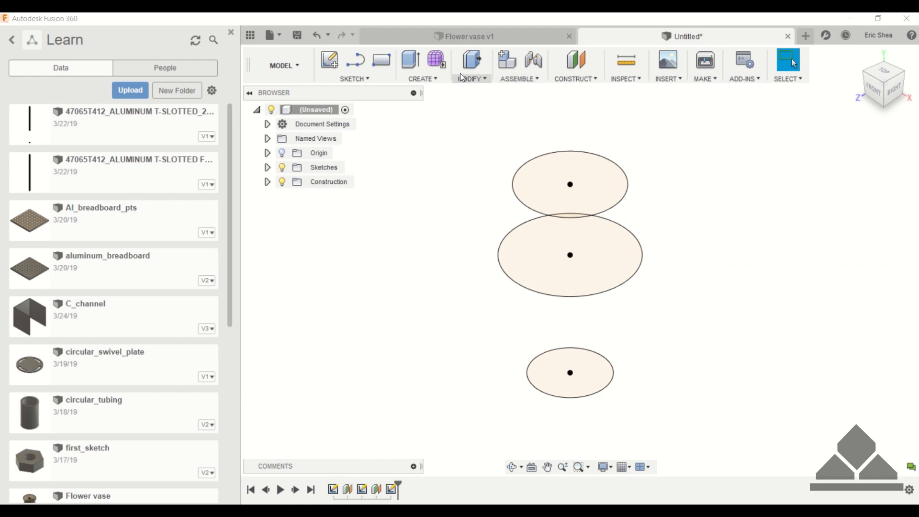
# Loft a solid through the bottom, middle and top circle profiles and view it from the front.
pyautogui.click(422, 65)
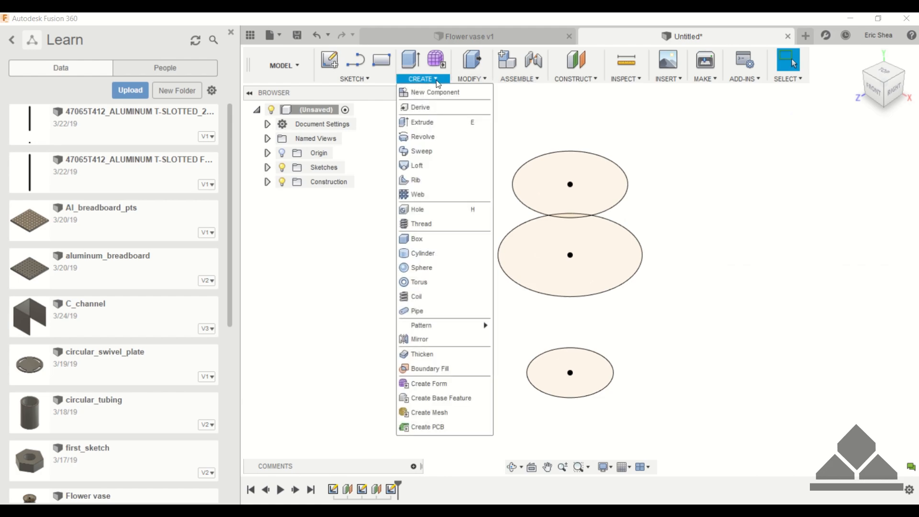
pyautogui.moveTo(414, 166)
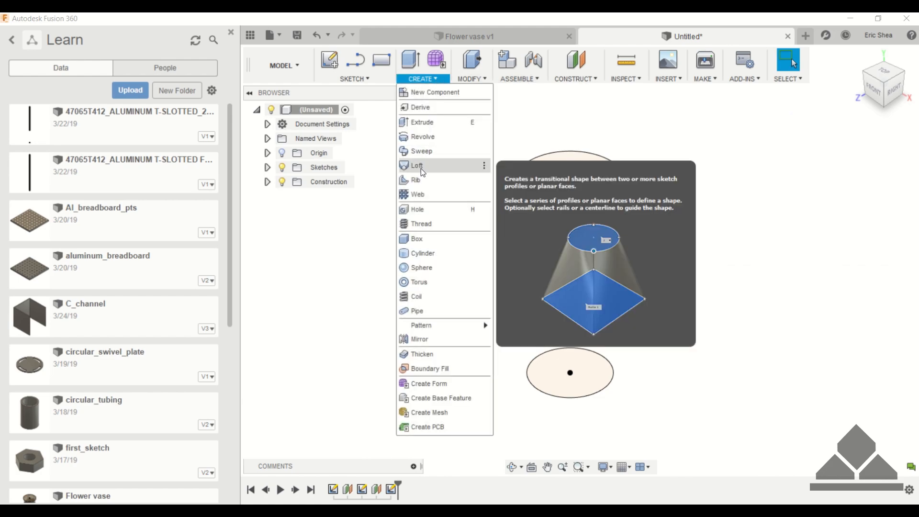
pyautogui.click(416, 165)
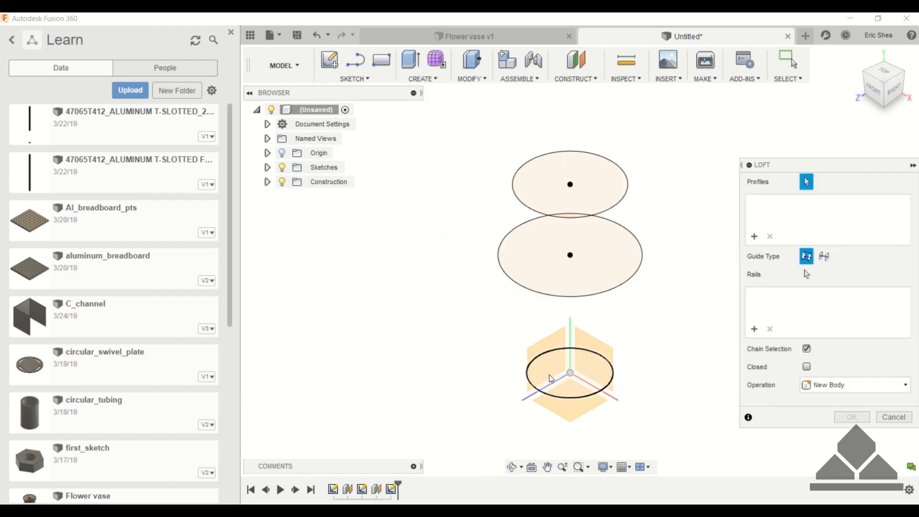
pyautogui.click(568, 373)
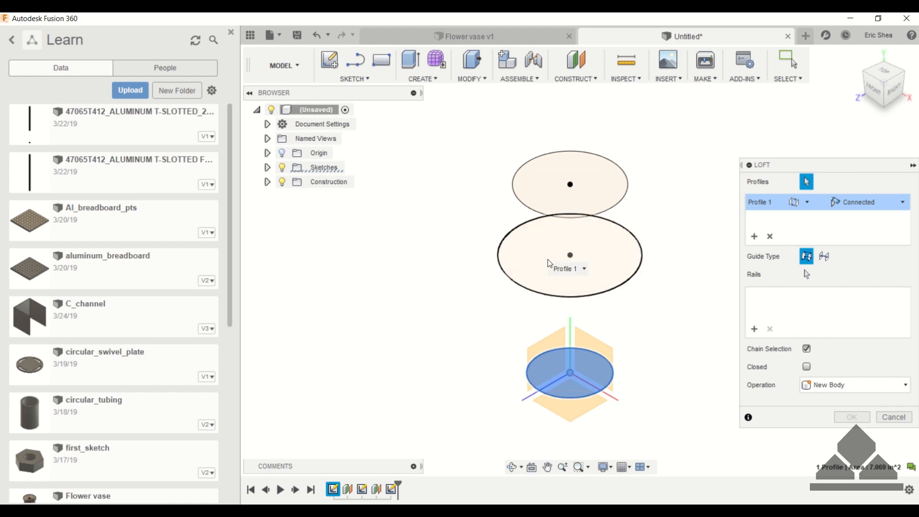
pyautogui.click(569, 184)
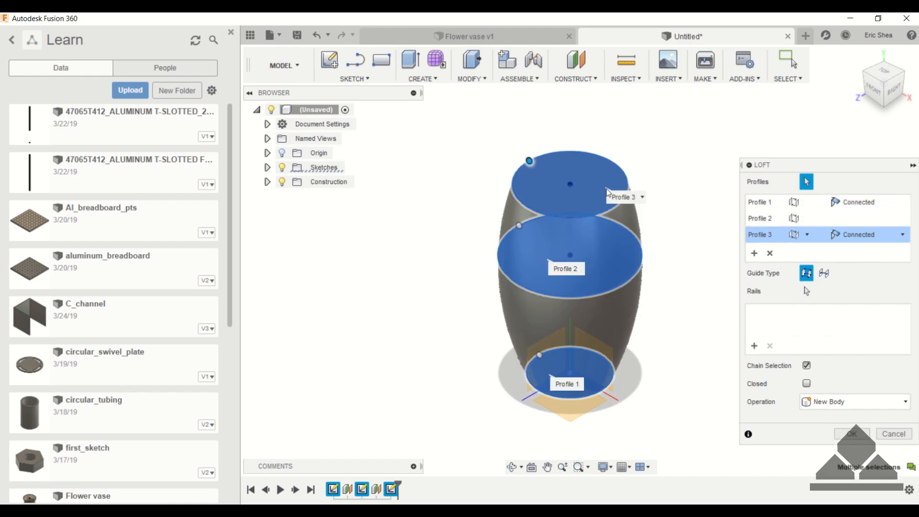
pyautogui.click(850, 433)
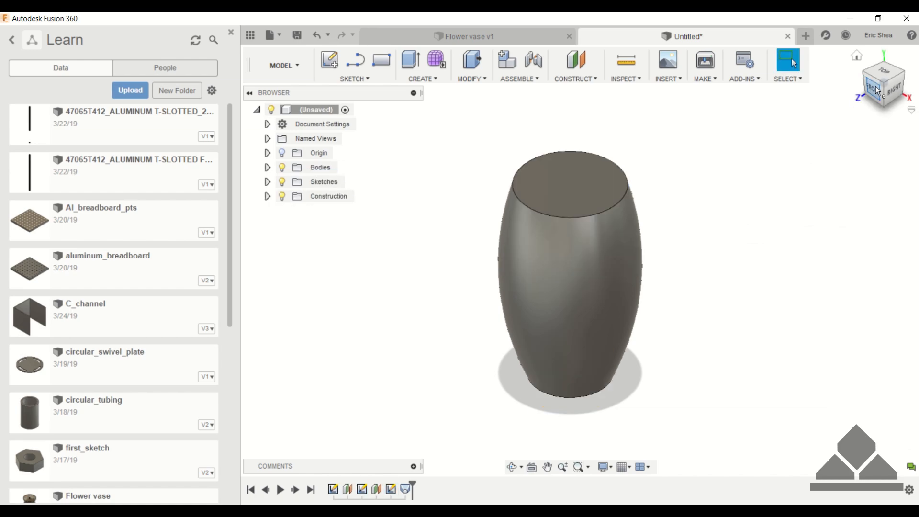
pyautogui.click(881, 82)
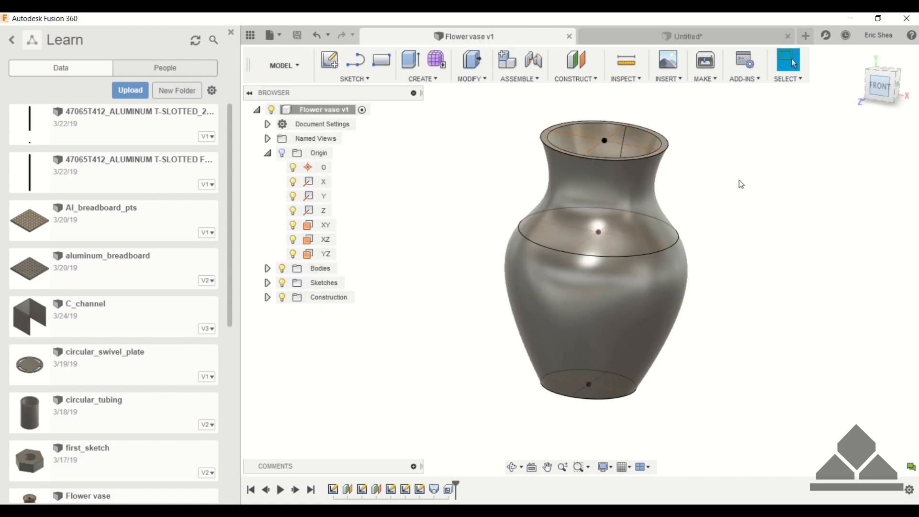
# View the reference Flower vase v1 from the front, then return to the untitled design.
pyautogui.click(881, 83)
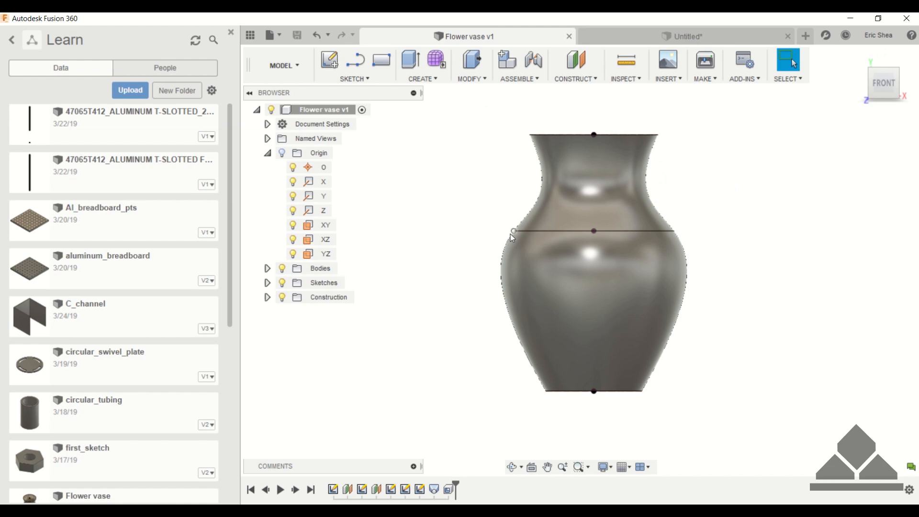
pyautogui.click(683, 36)
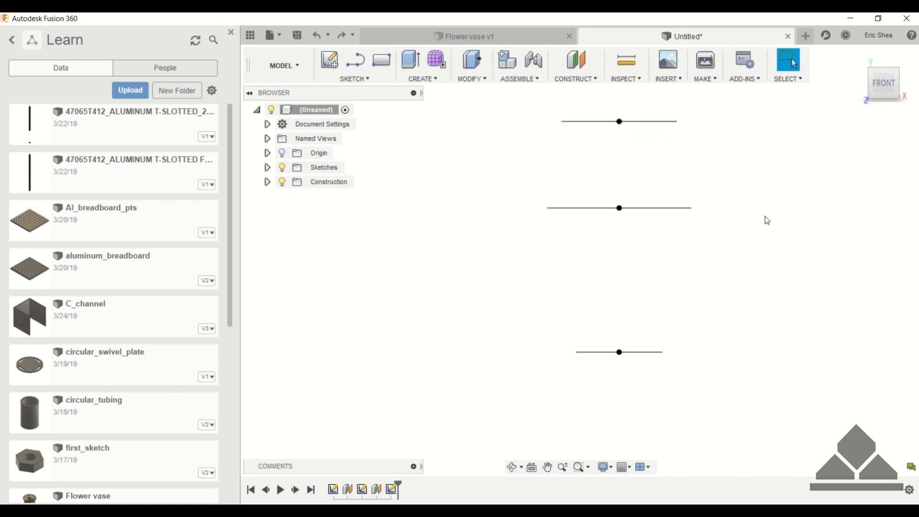
pyautogui.moveTo(859, 58)
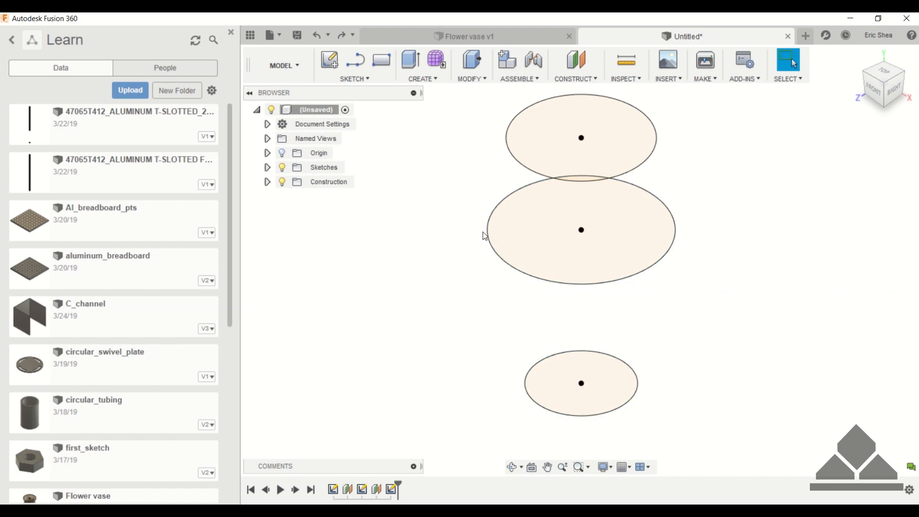
pyautogui.moveTo(644, 129)
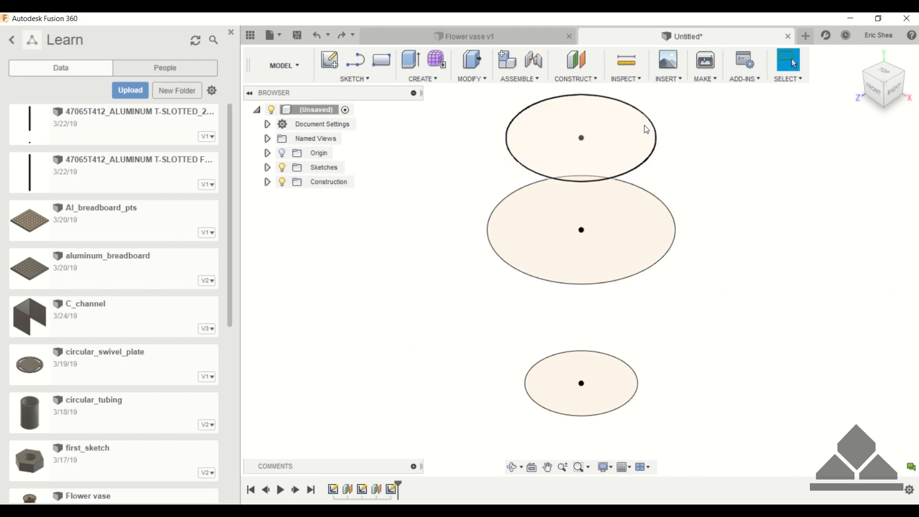
pyautogui.click(581, 383)
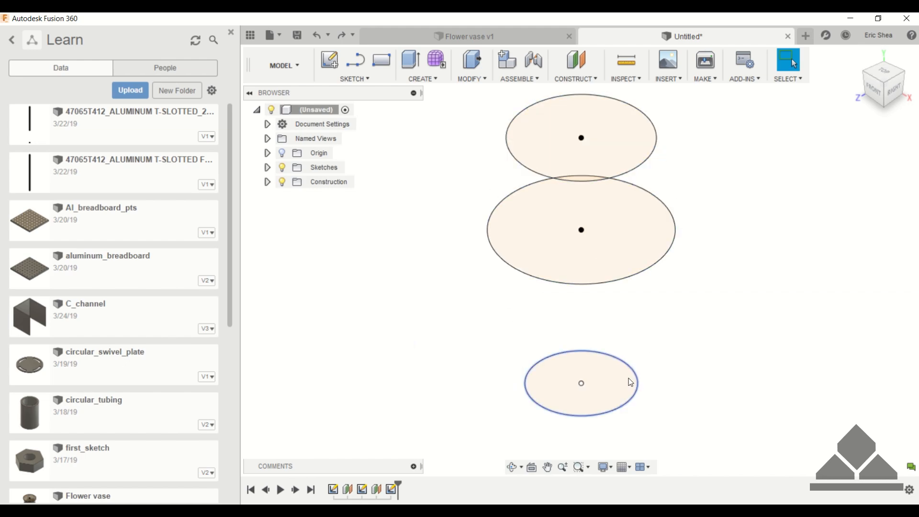
pyautogui.rightClick(581, 383)
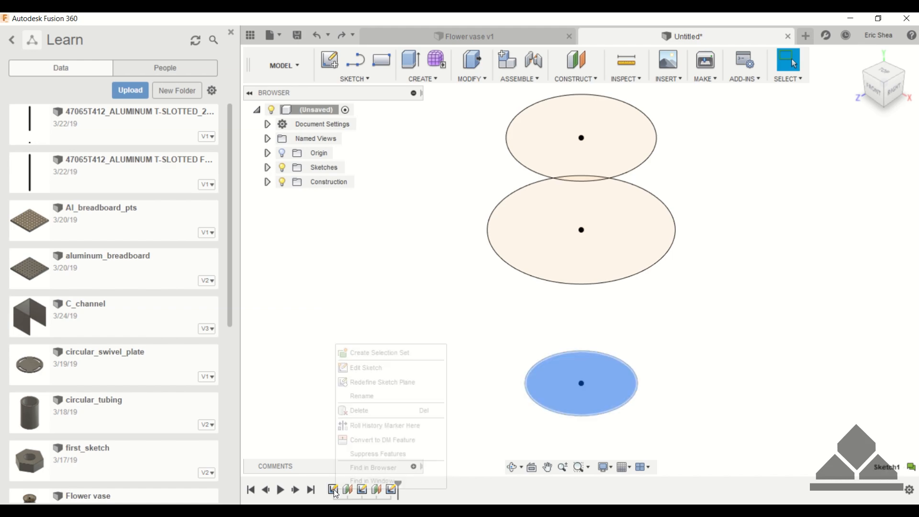
# Add a construction line through the centre of the 3-inch bottom circle sketch.
pyautogui.click(366, 367)
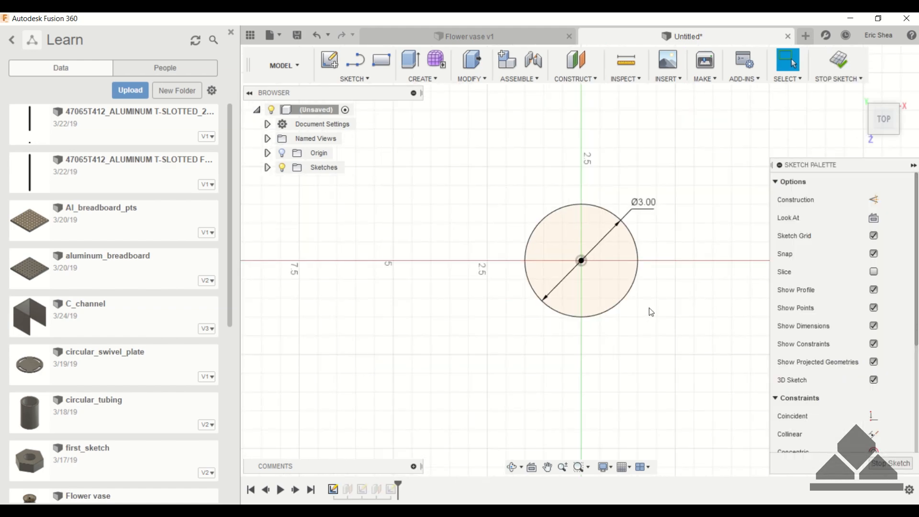
pyautogui.moveTo(550, 162)
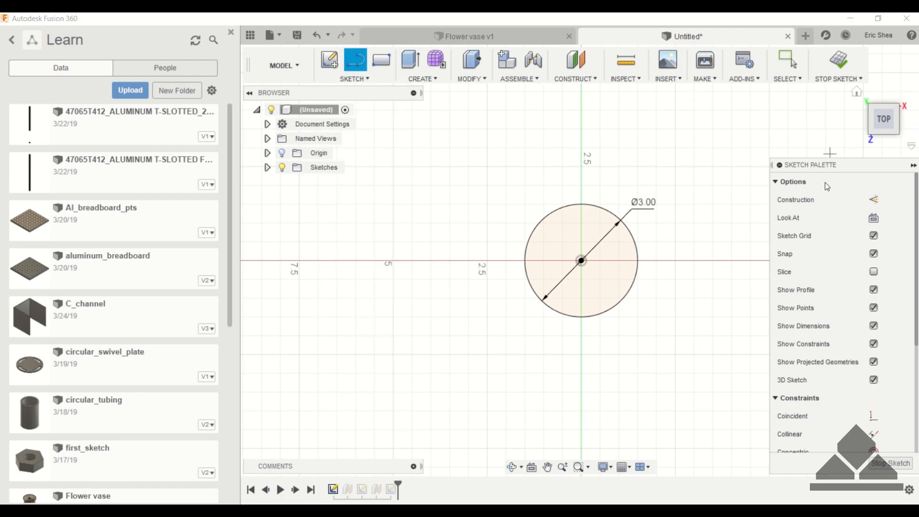
pyautogui.click(873, 200)
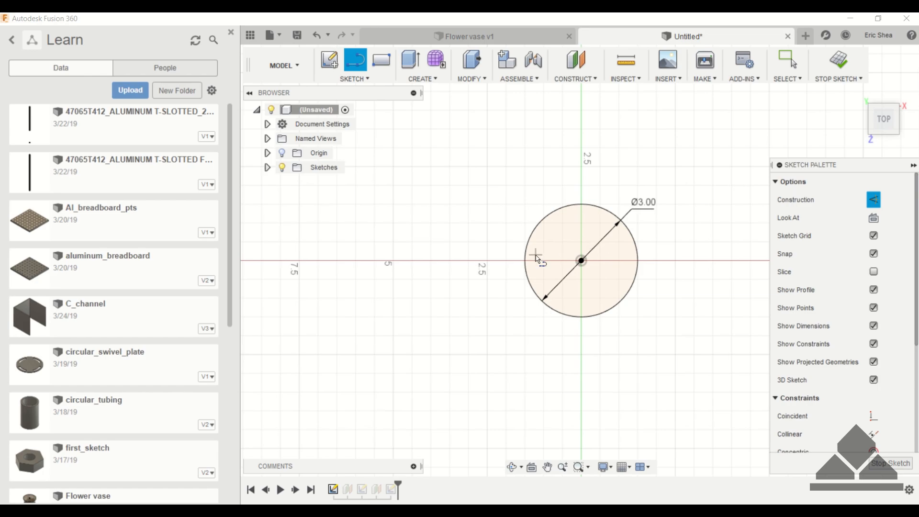
pyautogui.moveTo(515, 265)
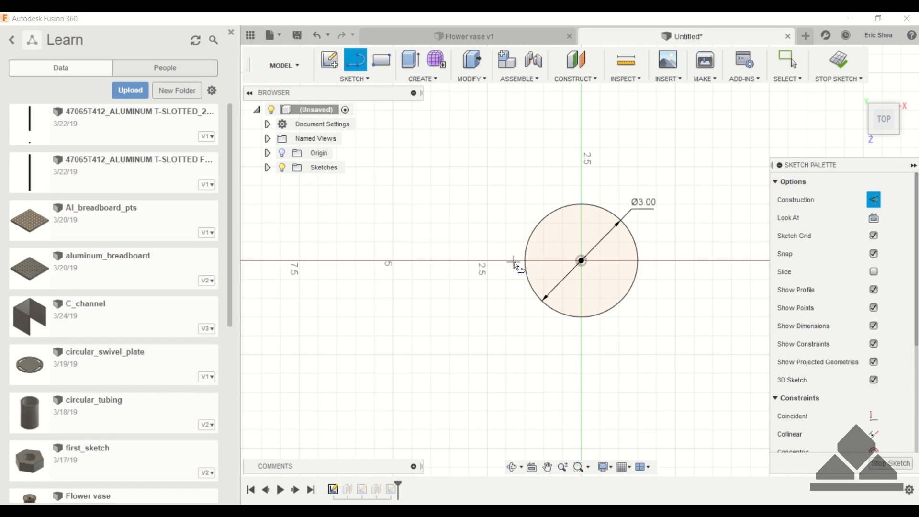
pyautogui.moveTo(677, 243)
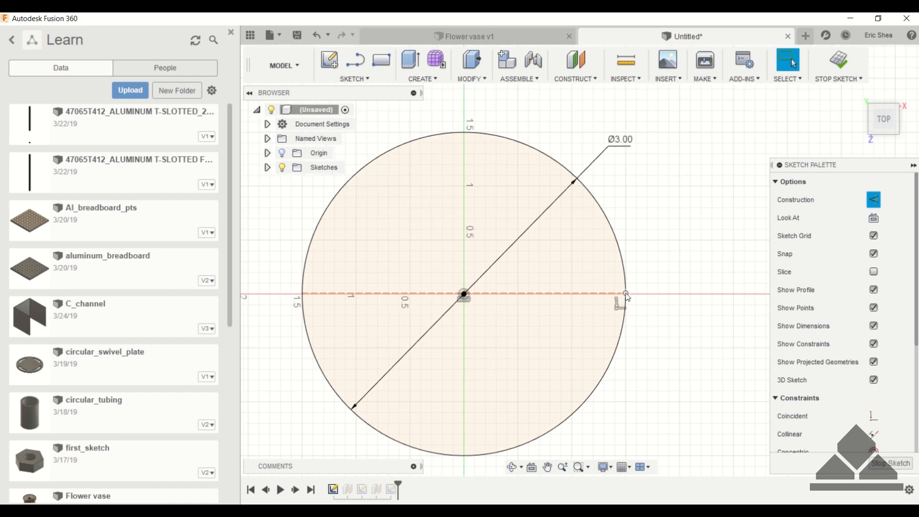
pyautogui.moveTo(813, 298)
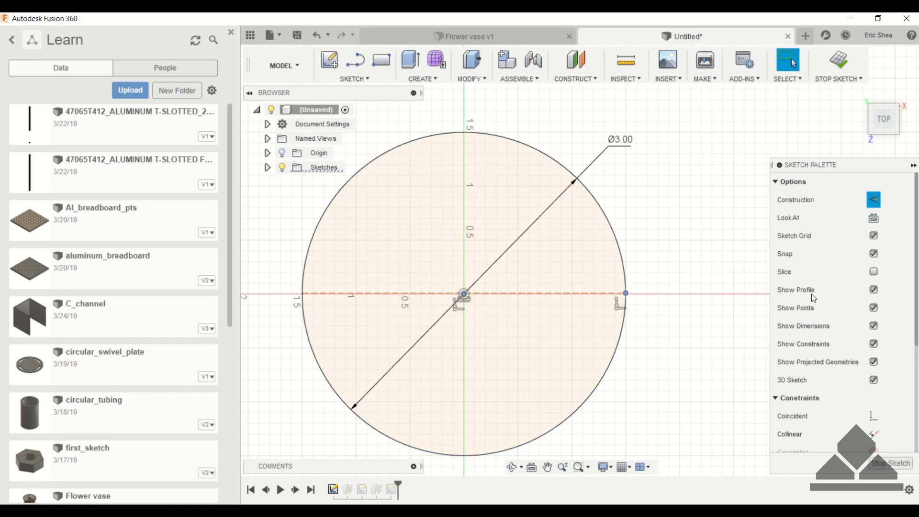
pyautogui.scroll(-3)
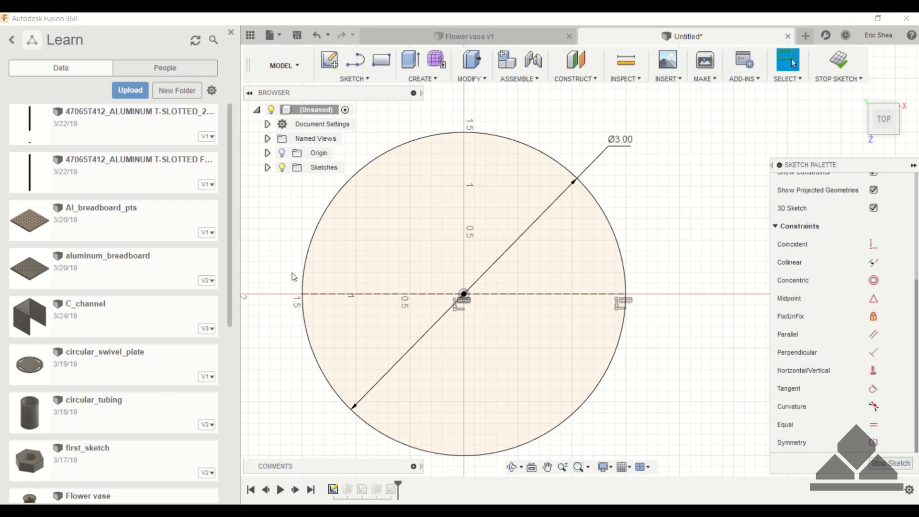
pyautogui.moveTo(648, 194)
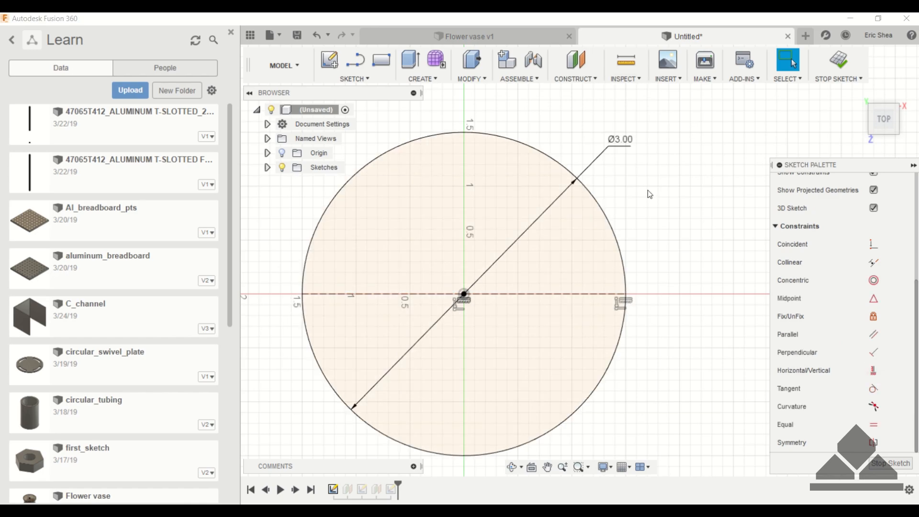
pyautogui.moveTo(838, 58)
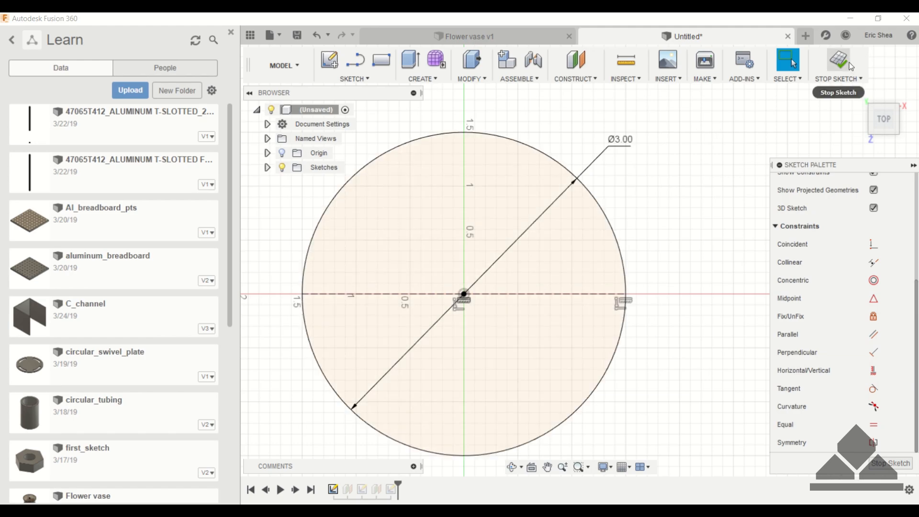
pyautogui.click(838, 65)
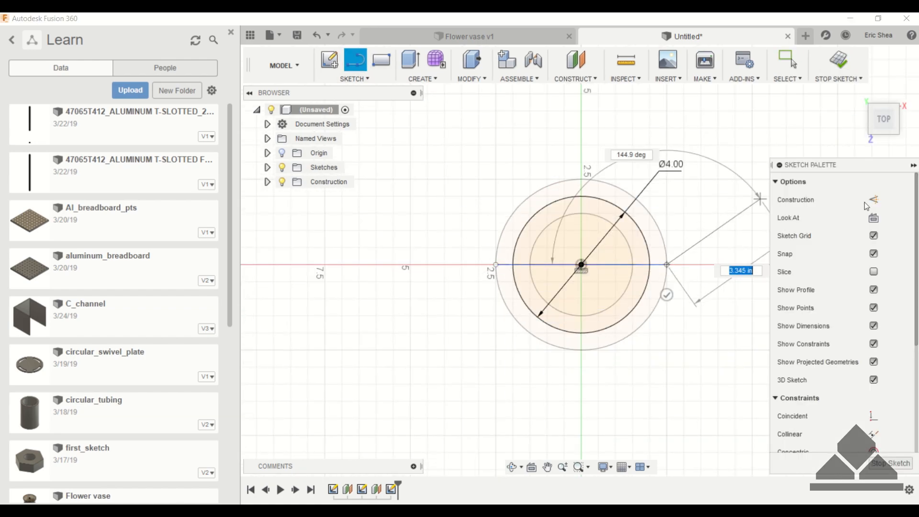
# Add centre construction lines to the middle and 4-inch top circle sketches.
pyautogui.click(837, 65)
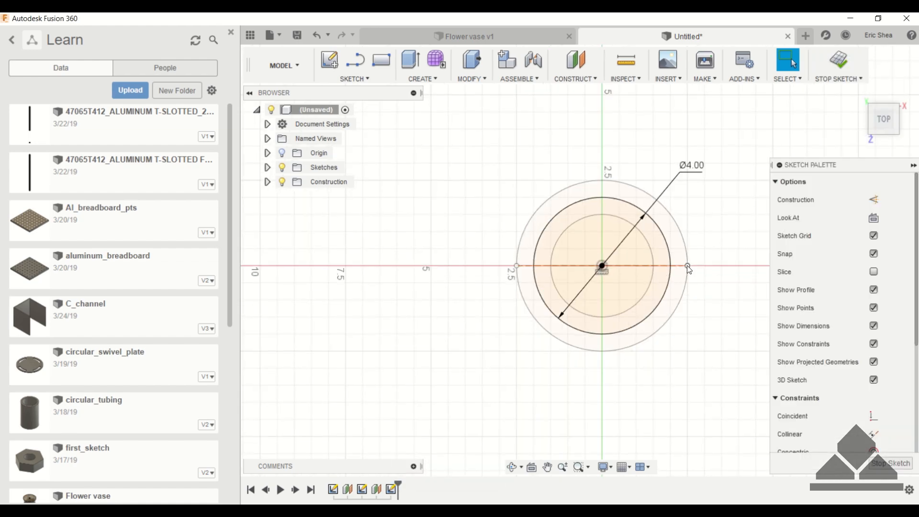
pyautogui.click(837, 65)
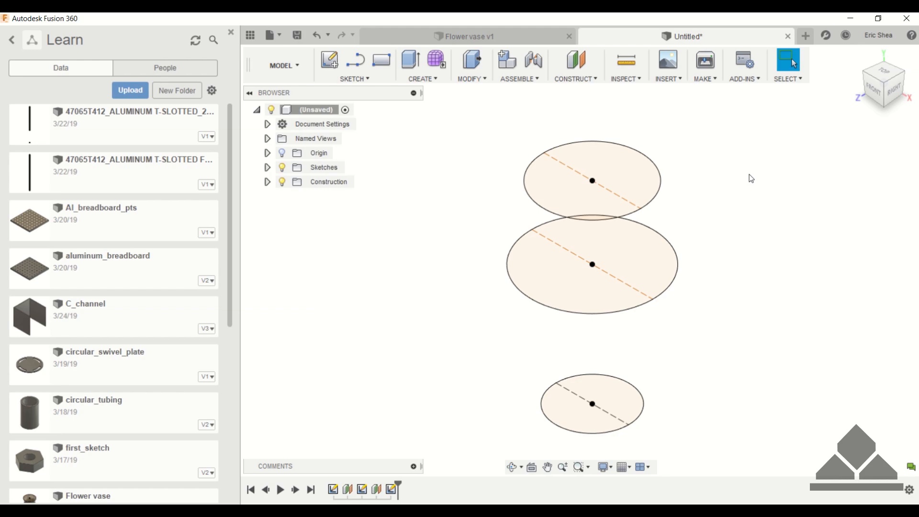
pyautogui.moveTo(555, 271)
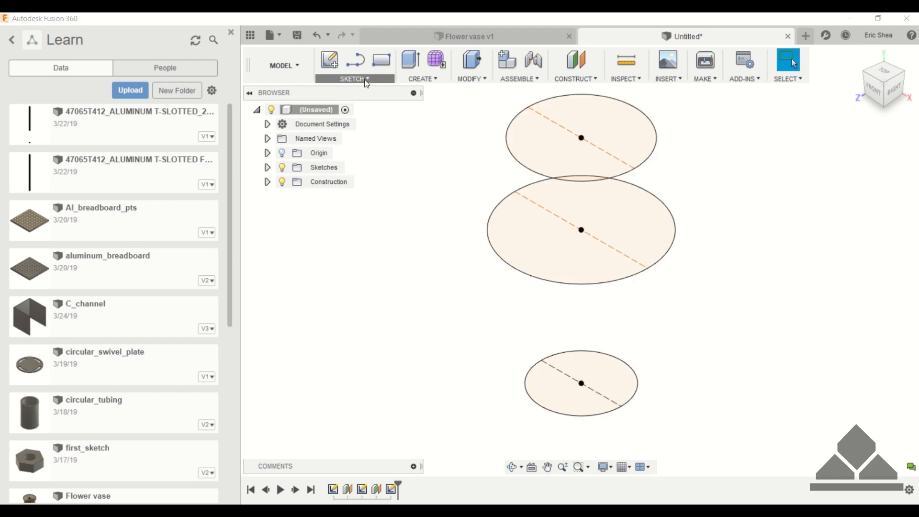
# Draw a 3D fit-point spline rail along the left circle edges and begin the opposite rail.
pyautogui.click(351, 65)
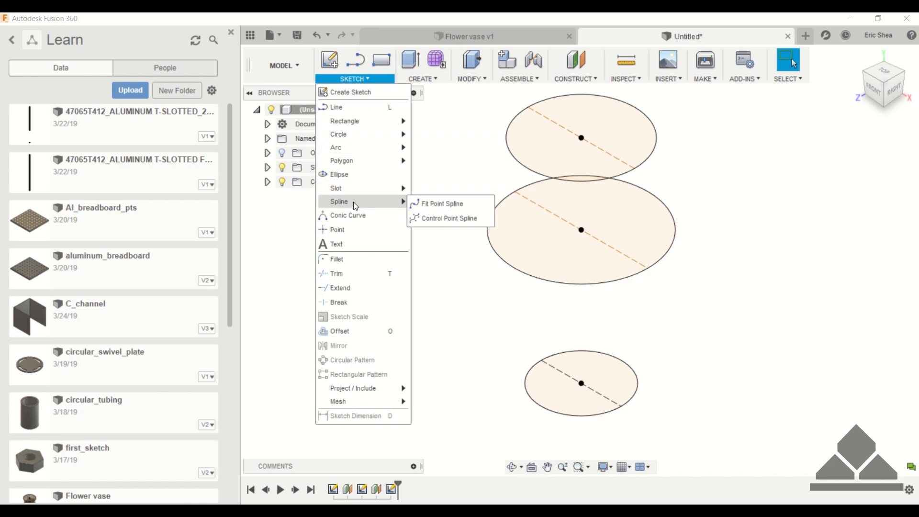
pyautogui.moveTo(442, 202)
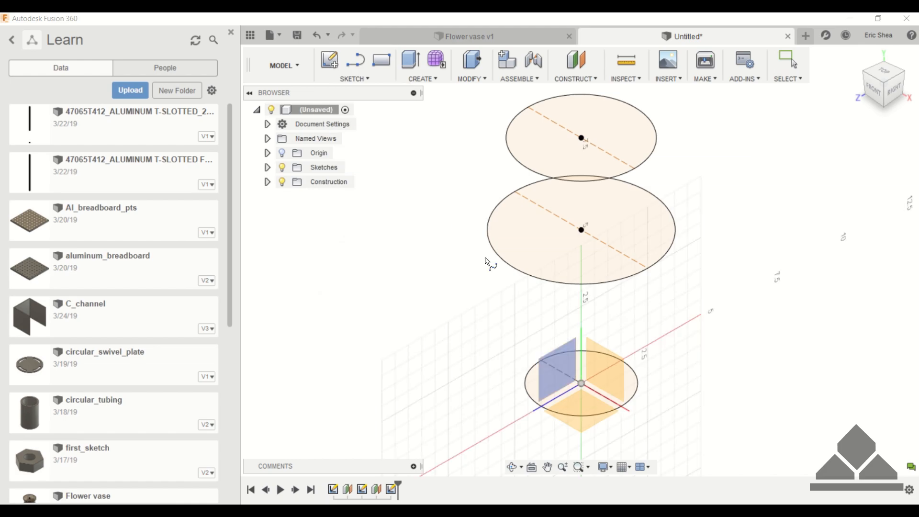
pyautogui.moveTo(593, 350)
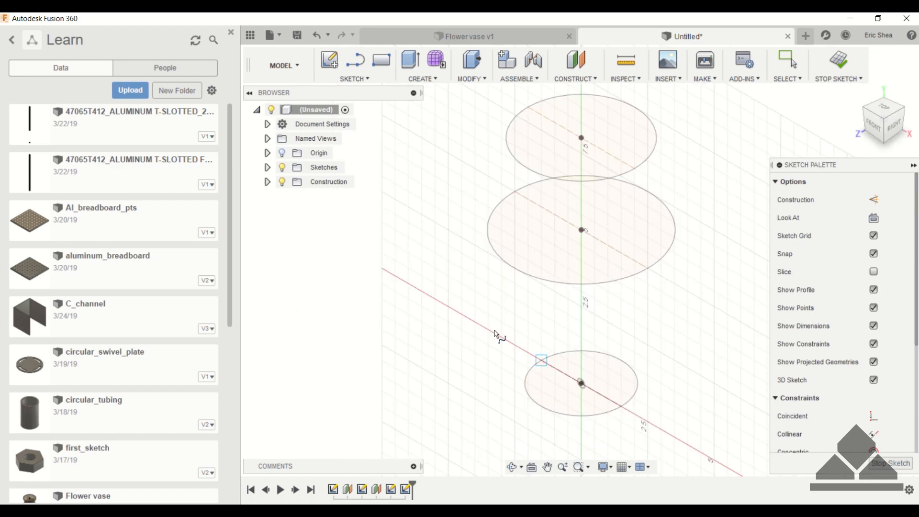
pyautogui.click(528, 107)
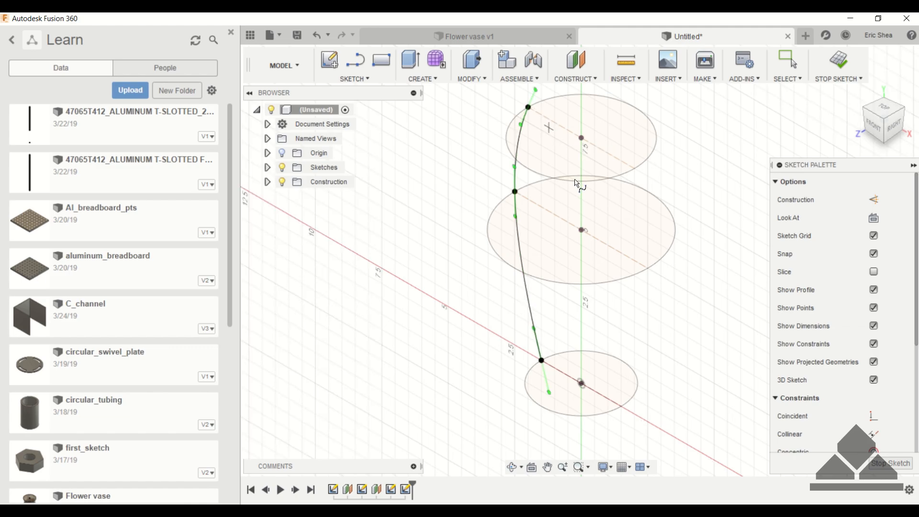
pyautogui.moveTo(621, 409)
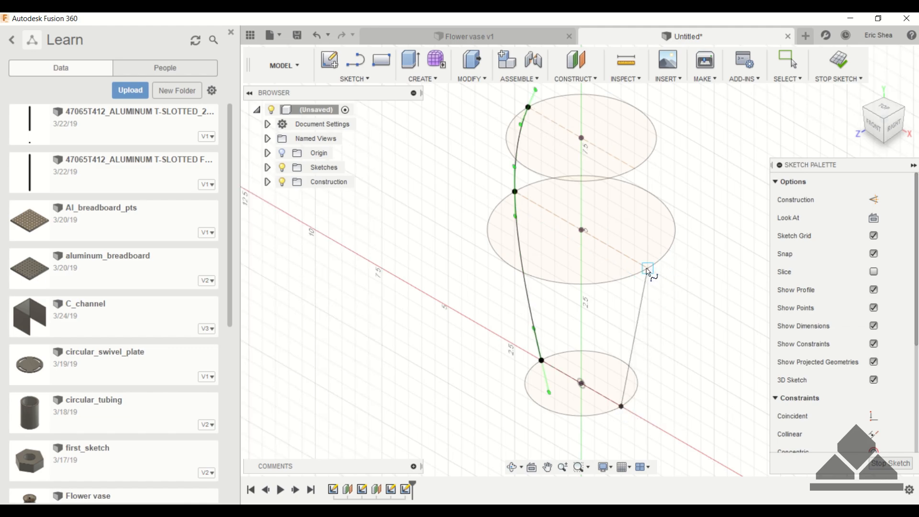
pyautogui.click(648, 268)
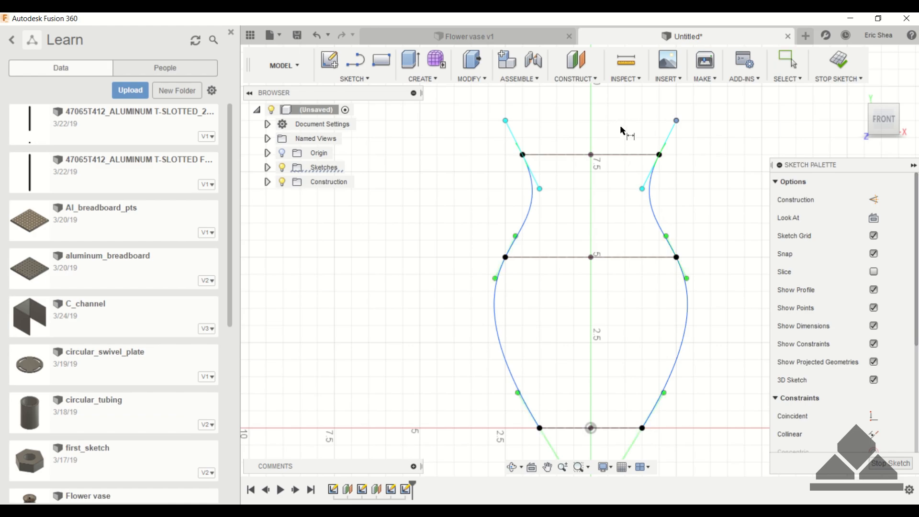
pyautogui.moveTo(668, 146)
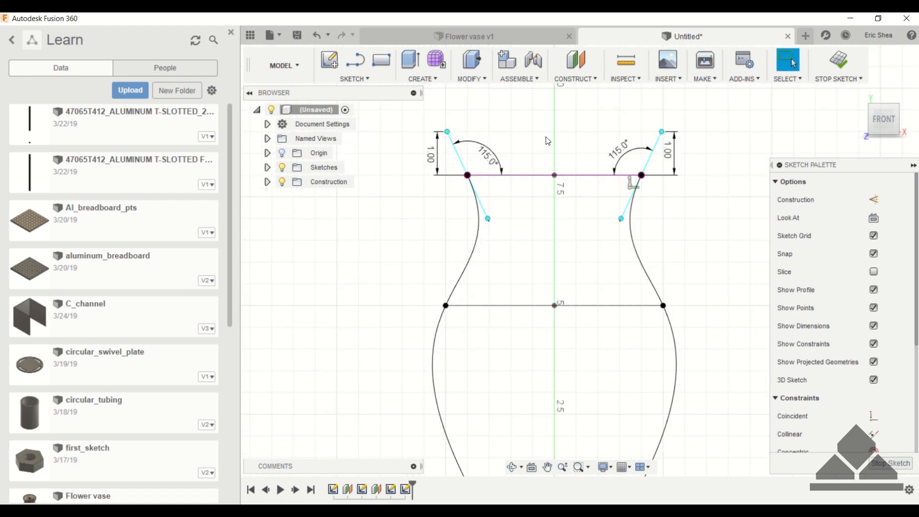
# Finish the rail sketch with both top tangent handles at 115° and 1.00 long.
pyautogui.click(837, 64)
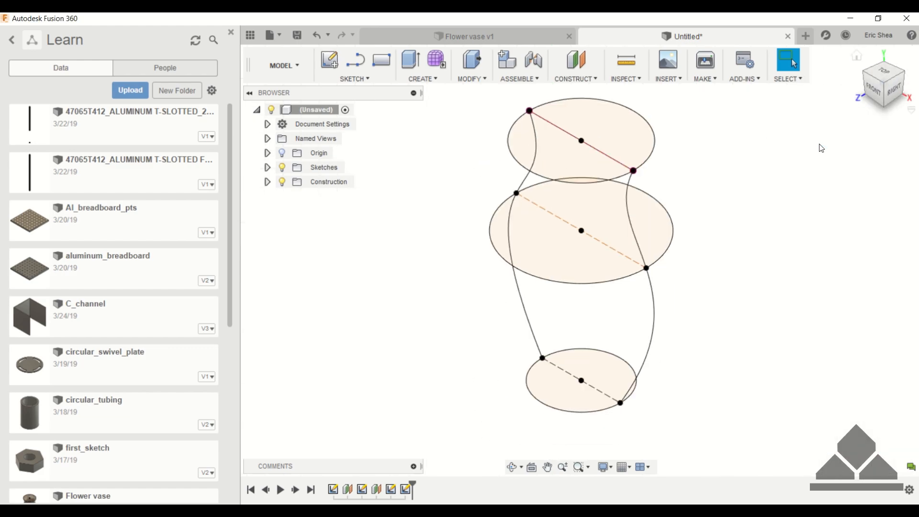
pyautogui.click(422, 66)
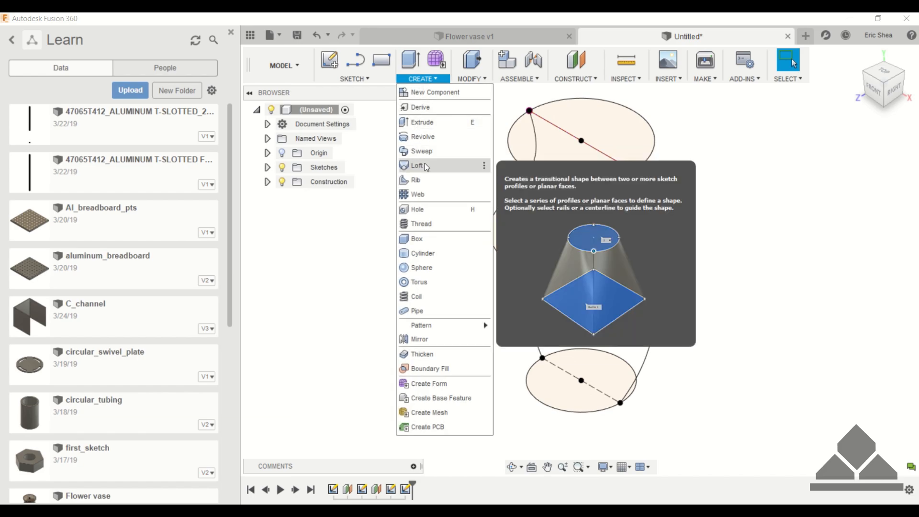
pyautogui.click(417, 166)
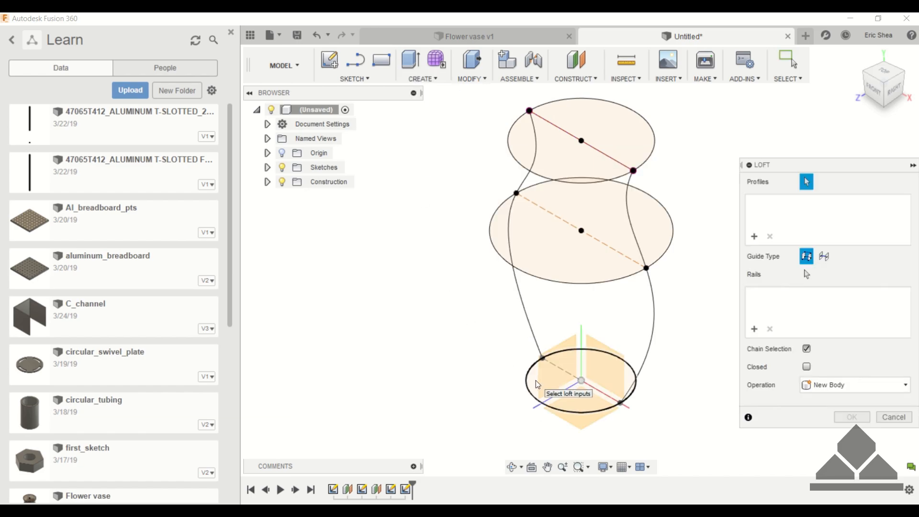
pyautogui.click(580, 230)
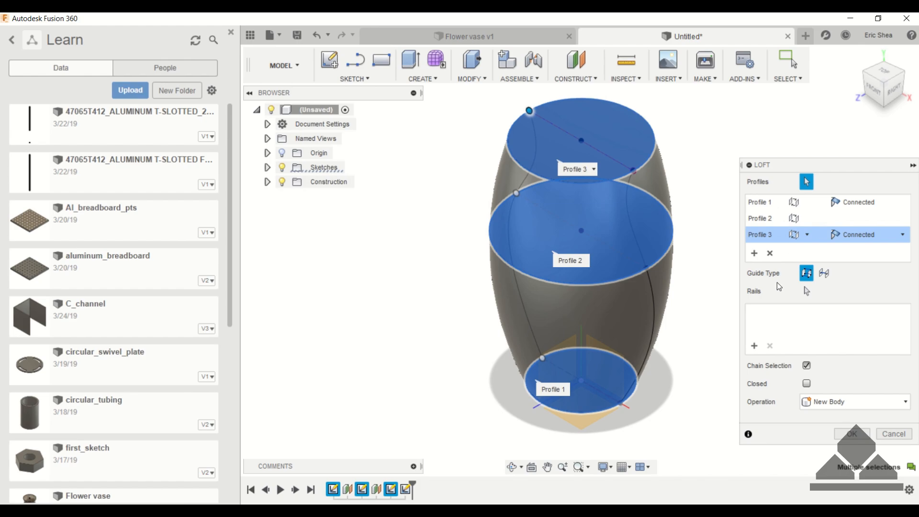
pyautogui.moveTo(764, 295)
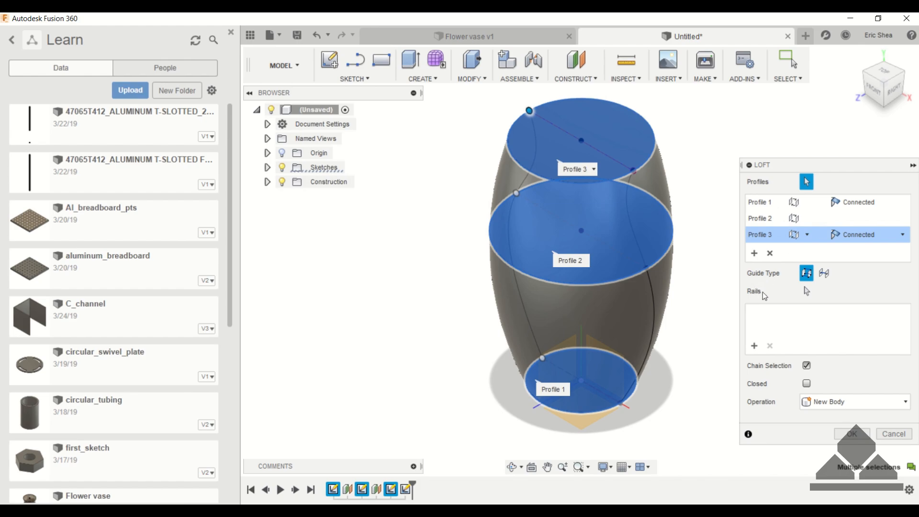
pyautogui.click(806, 291)
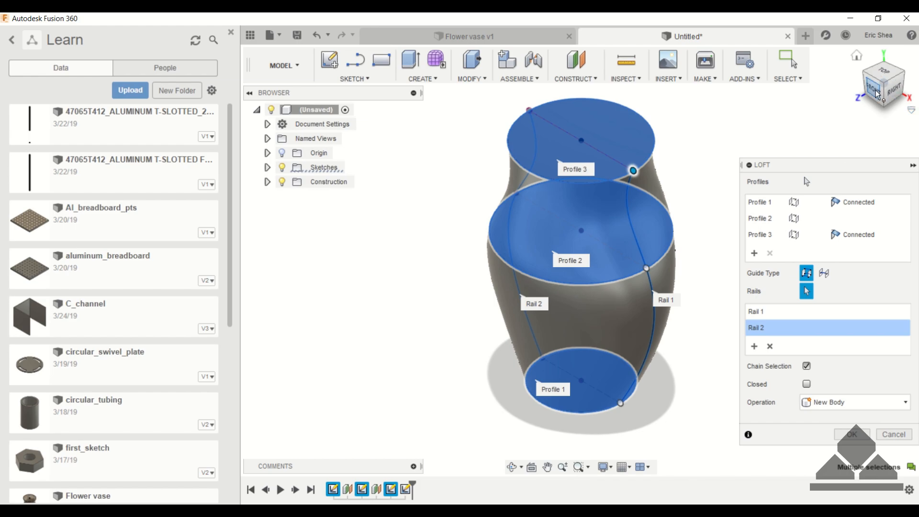
pyautogui.click(874, 84)
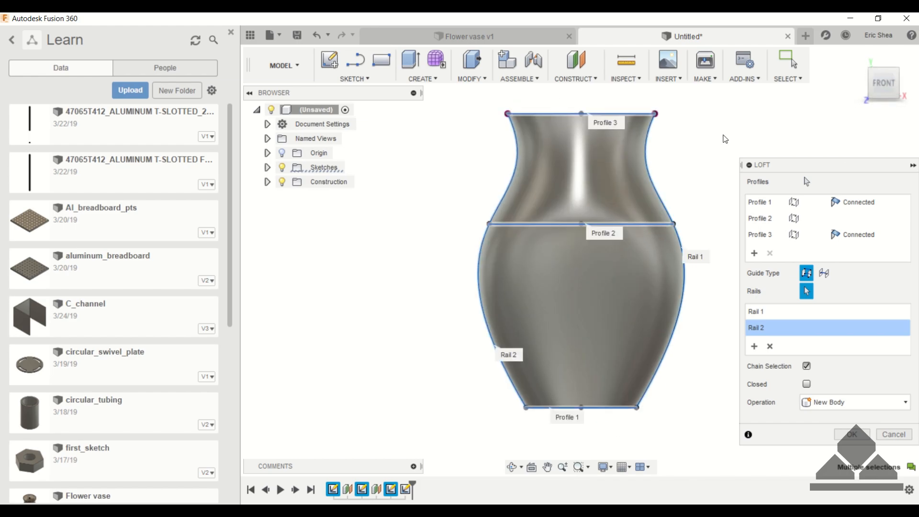
pyautogui.moveTo(762, 122)
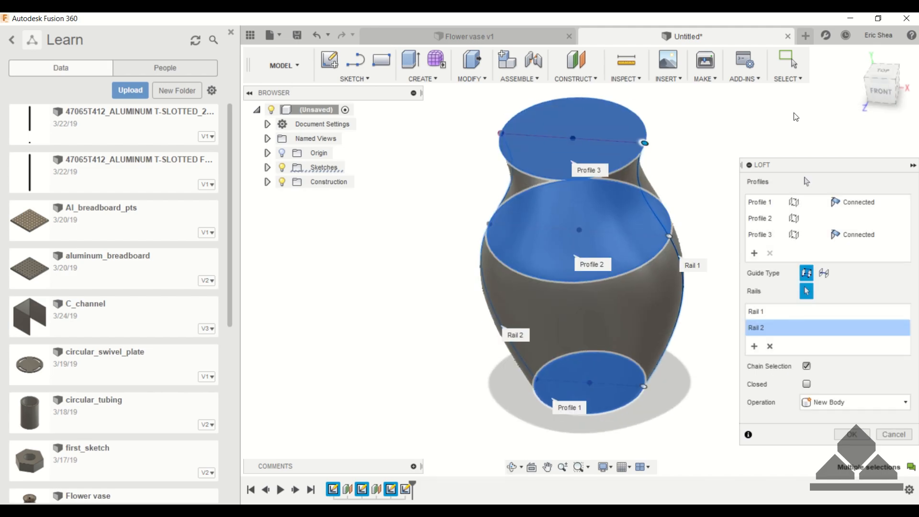
pyautogui.click(882, 77)
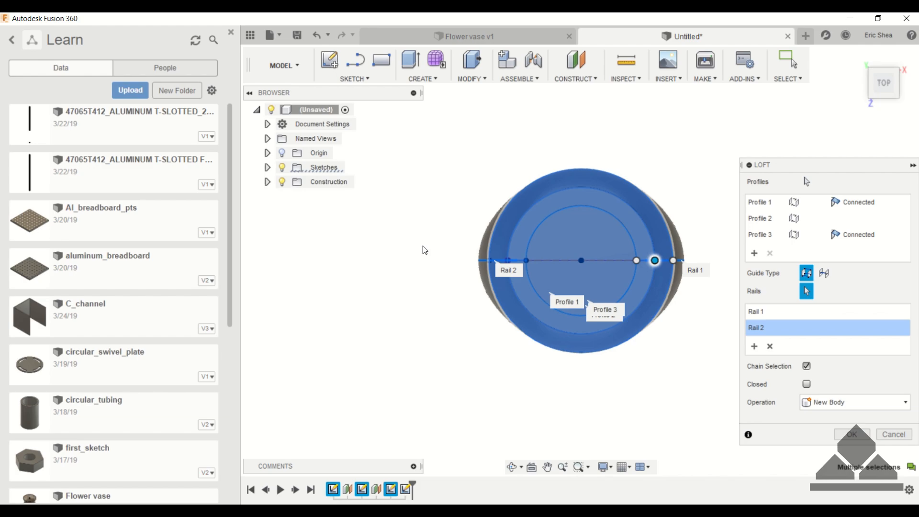
pyautogui.moveTo(473, 257)
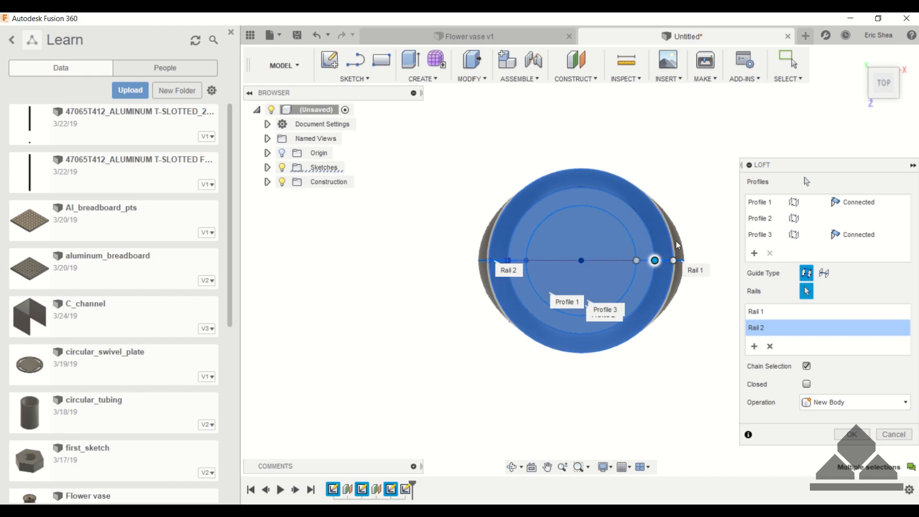
pyautogui.moveTo(461, 223)
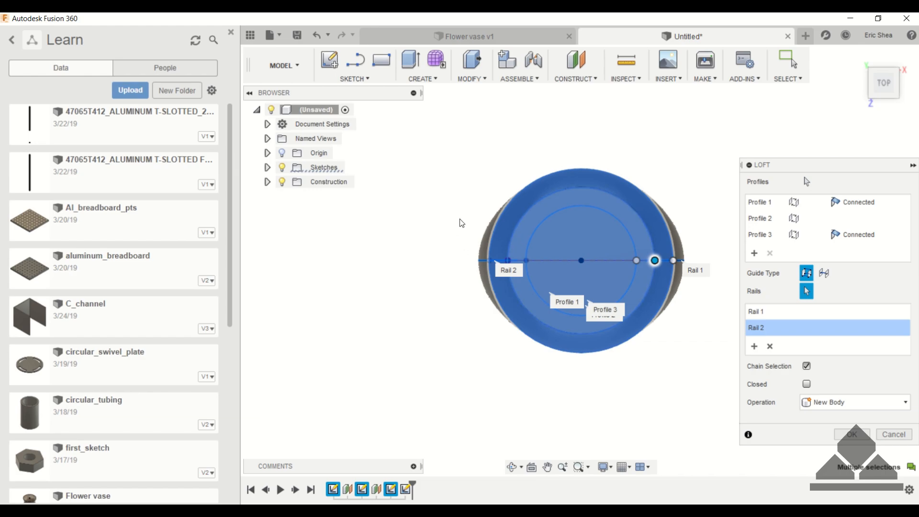
pyautogui.moveTo(519, 191)
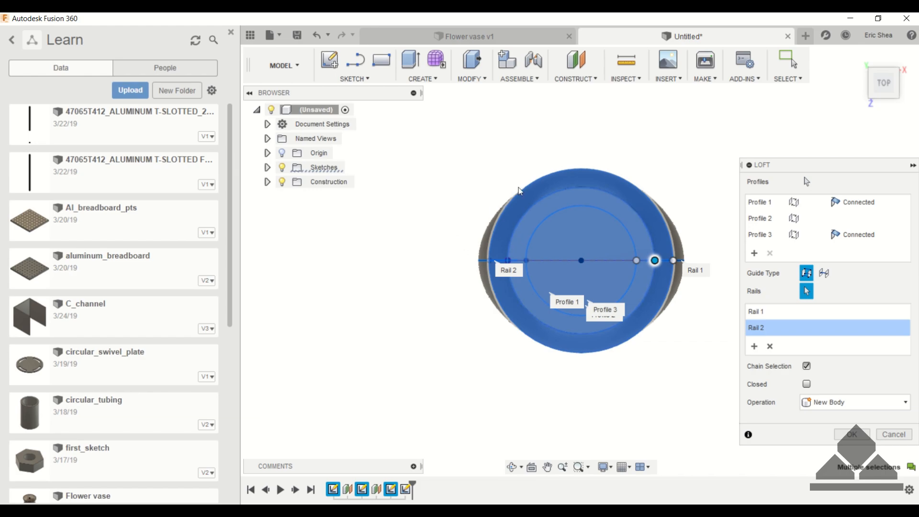
pyautogui.moveTo(577, 364)
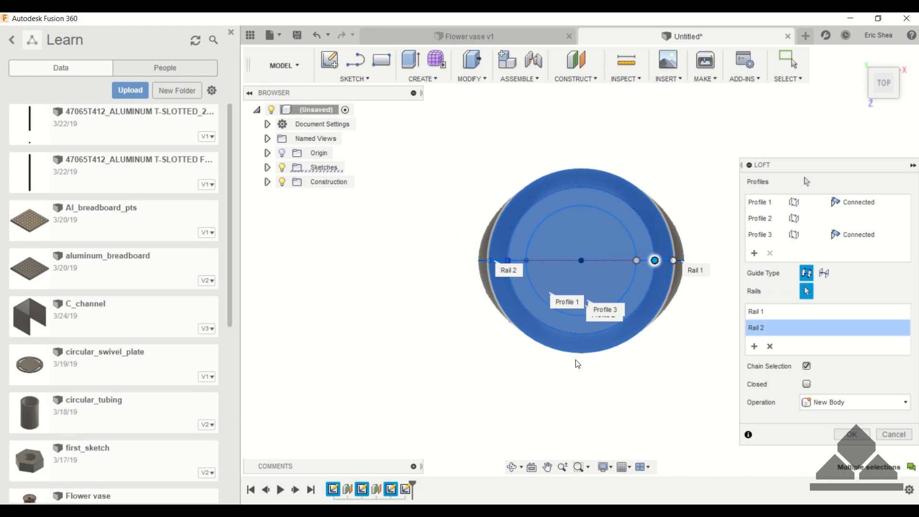
pyautogui.moveTo(796, 94)
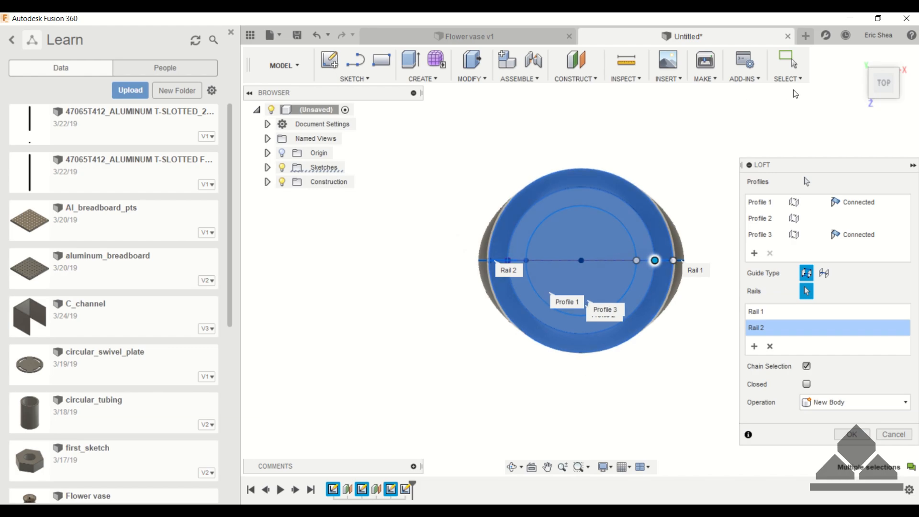
pyautogui.moveTo(851, 434)
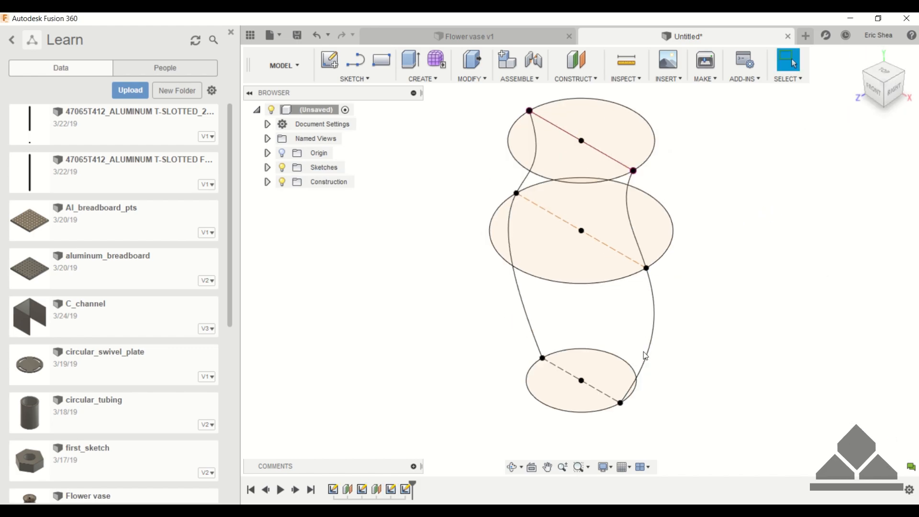
# Draw a second crossing construction diameter in the bottom circle sketch.
pyautogui.click(547, 400)
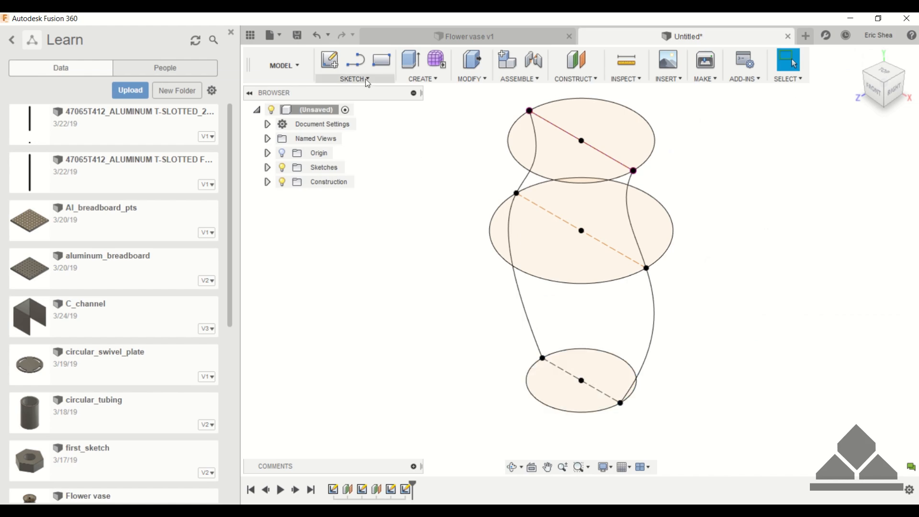
pyautogui.moveTo(422, 333)
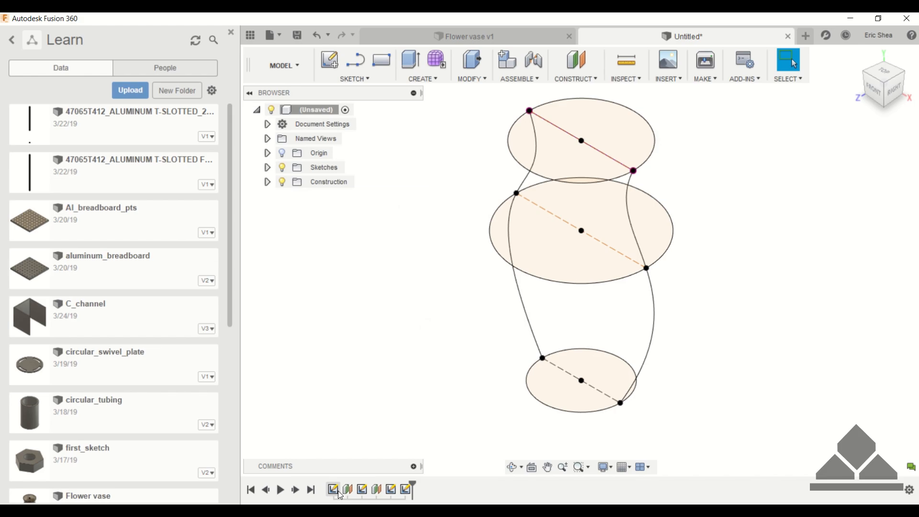
pyautogui.rightClick(579, 380)
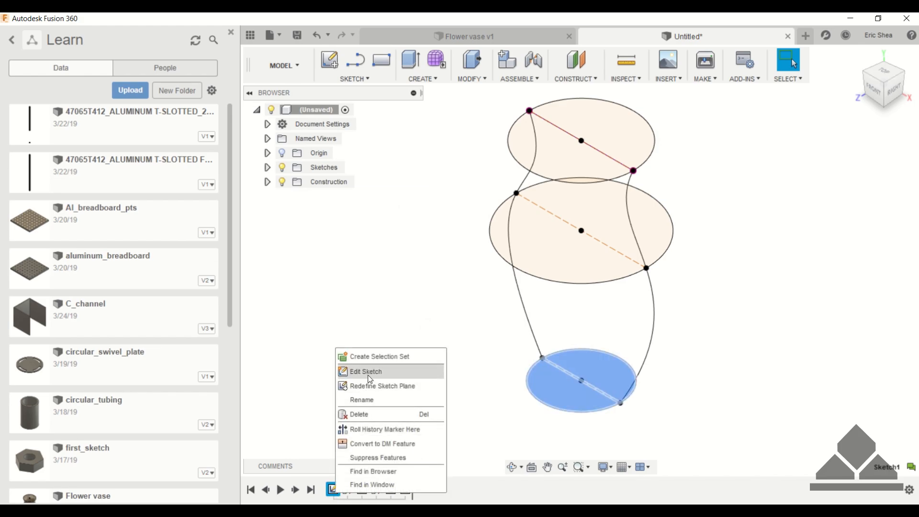
pyautogui.click(365, 371)
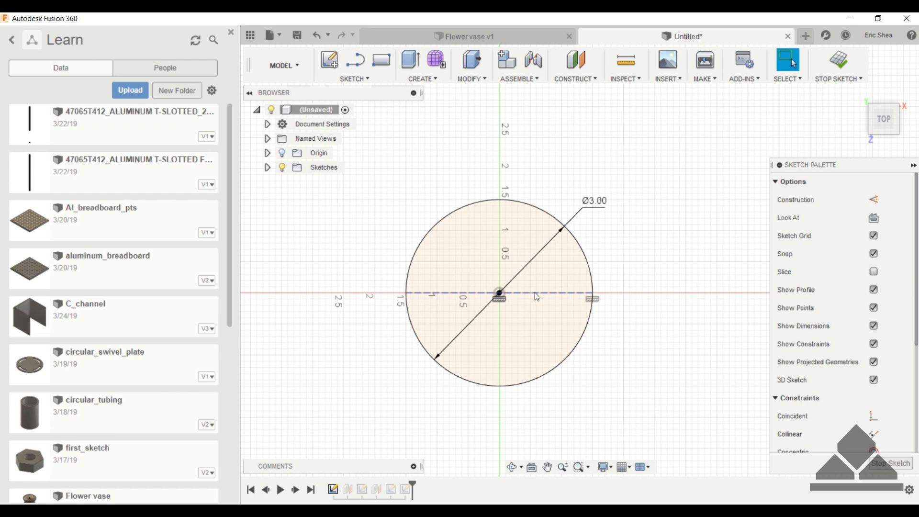
pyautogui.moveTo(315, 97)
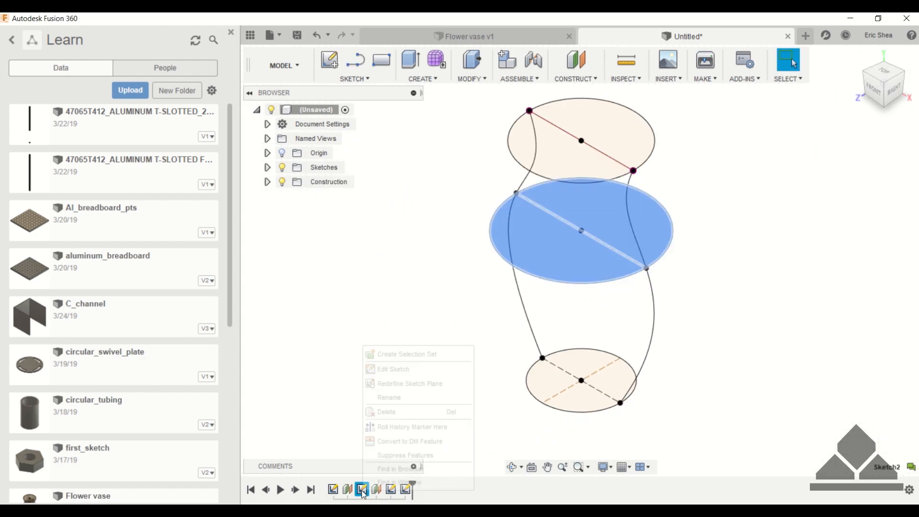
# Add crossing construction diameters to the middle and top circle sketches.
pyautogui.click(392, 368)
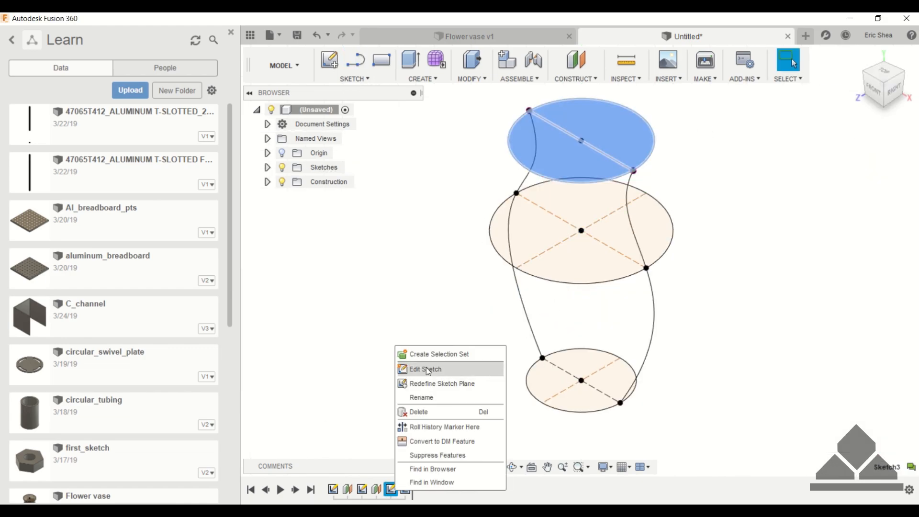
pyautogui.click(425, 368)
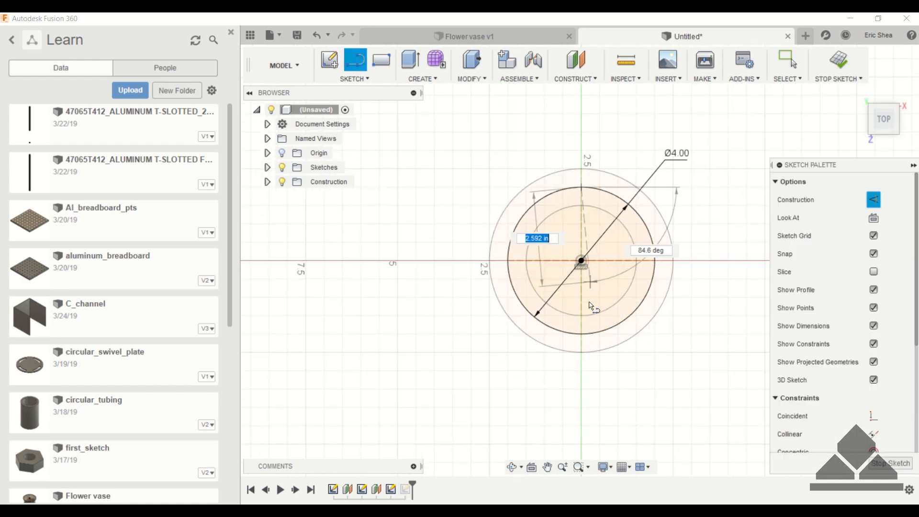
pyautogui.click(837, 64)
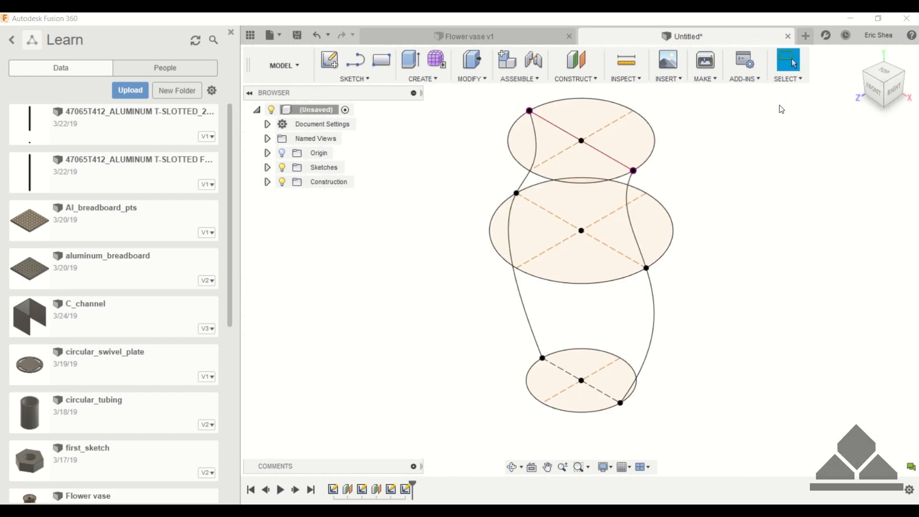
pyautogui.moveTo(720, 191)
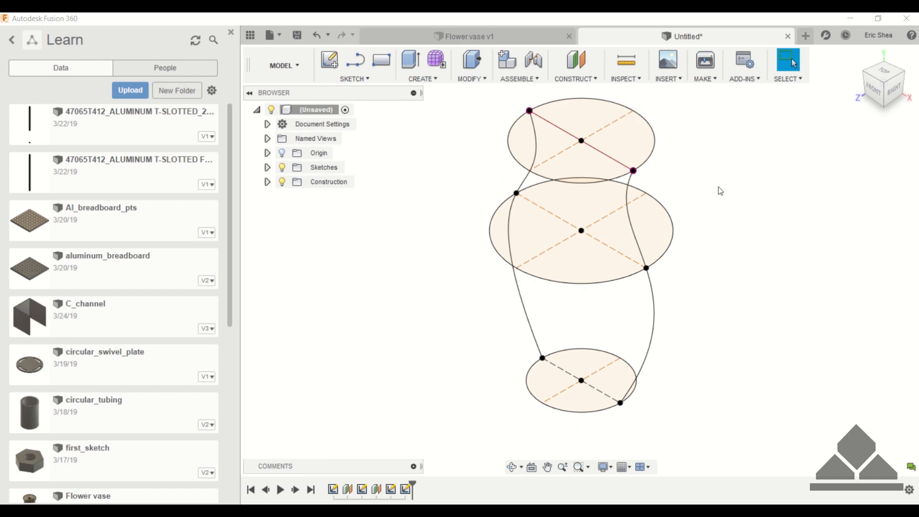
pyautogui.moveTo(428, 144)
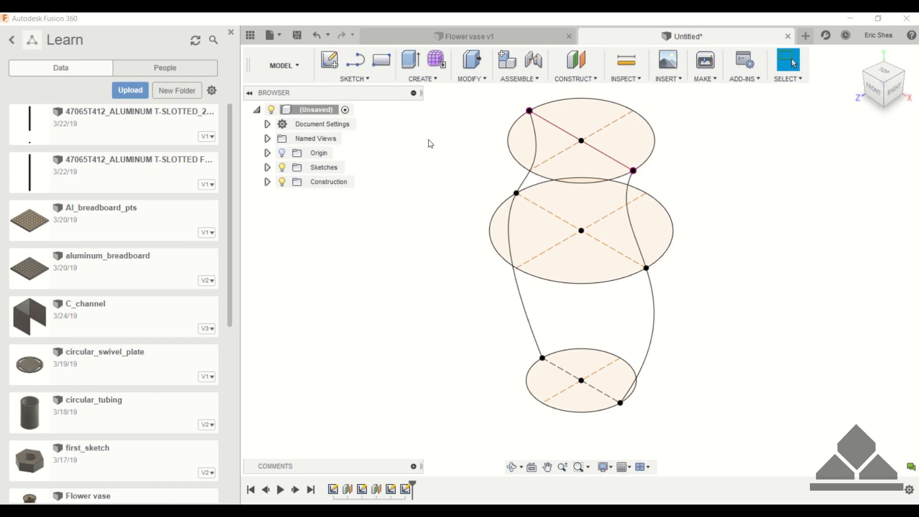
# Draw the second pair of fit-point spline rails and dimension their top tangent handles like the first pair.
pyautogui.click(354, 78)
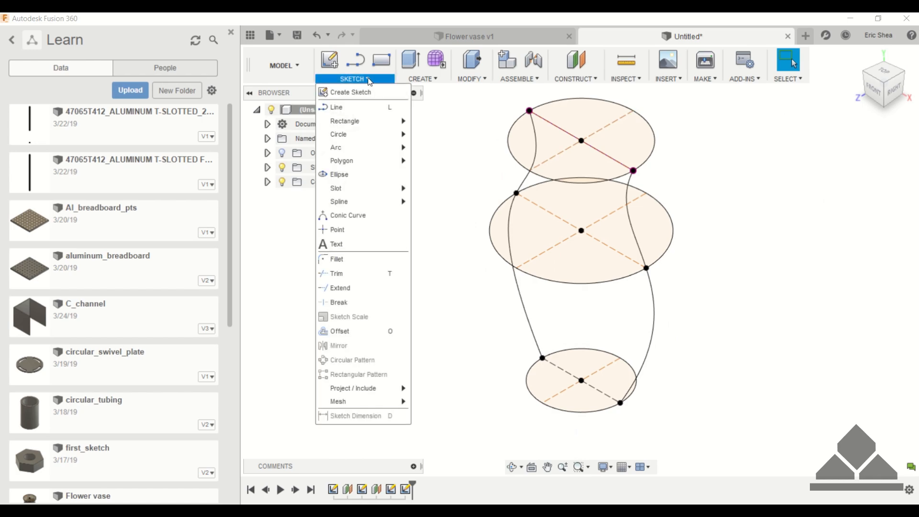
pyautogui.moveTo(339, 201)
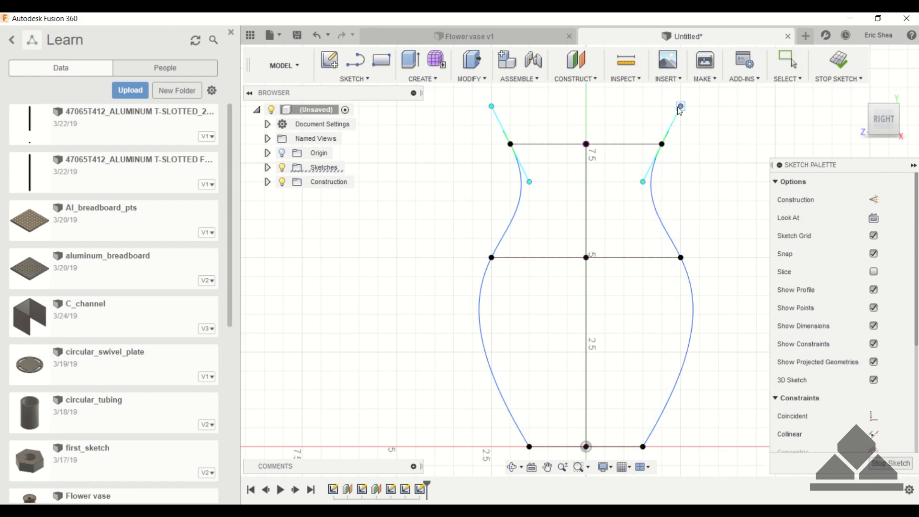
pyautogui.click(679, 106)
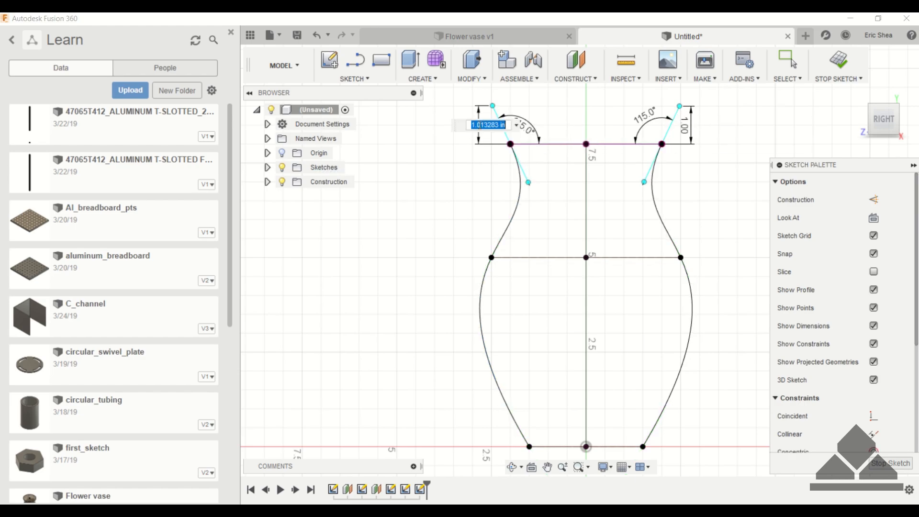
pyautogui.click(839, 64)
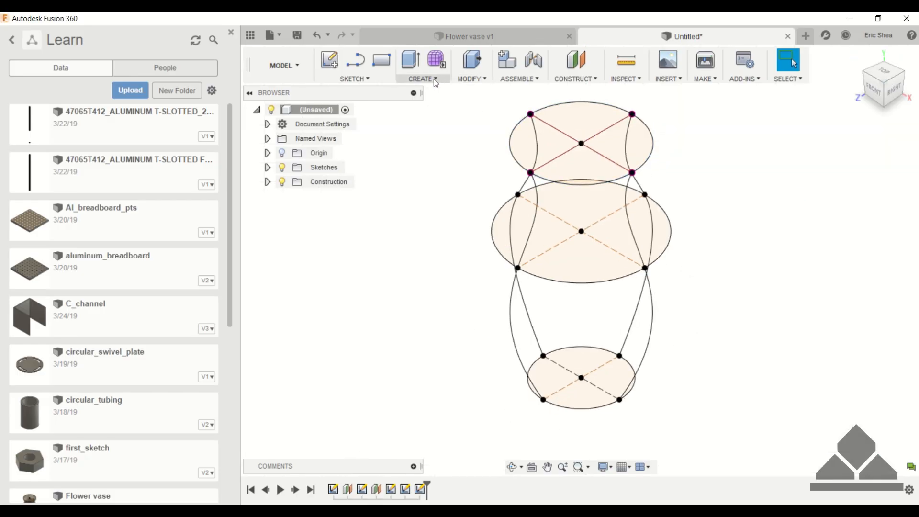
# Loft a solid through the three circles with Guide Type Rails using the four splines, then view it home.
pyautogui.click(421, 65)
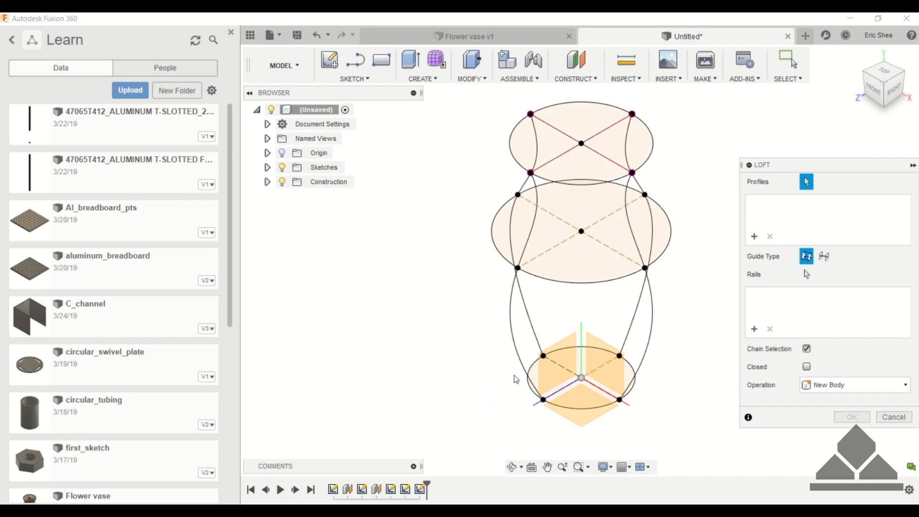
pyautogui.click(580, 378)
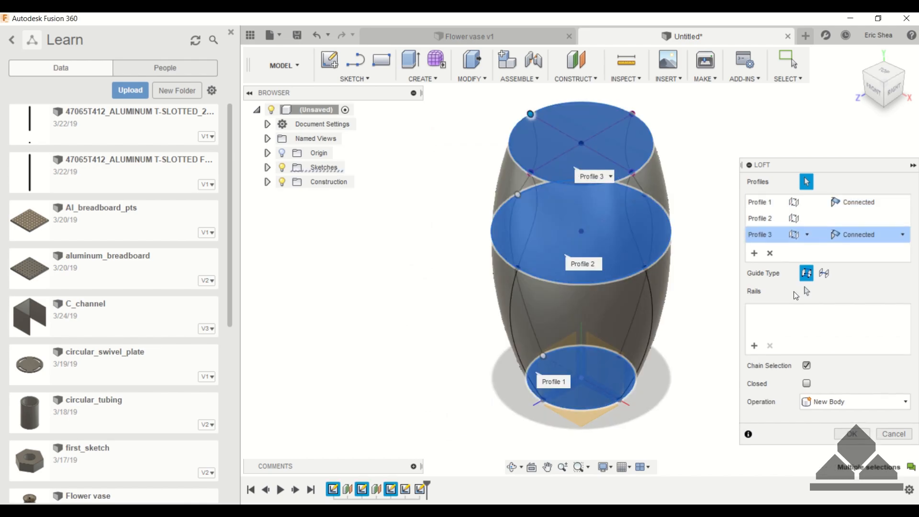
pyautogui.click(806, 291)
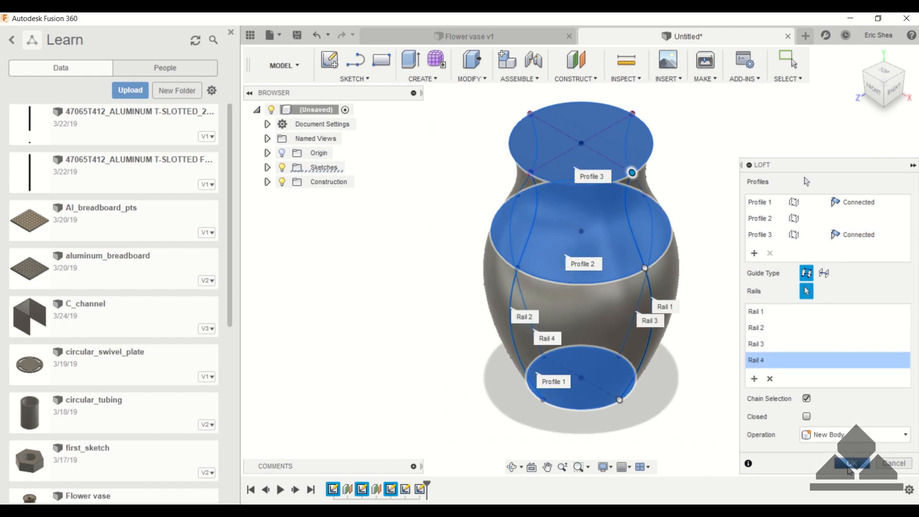
pyautogui.click(850, 463)
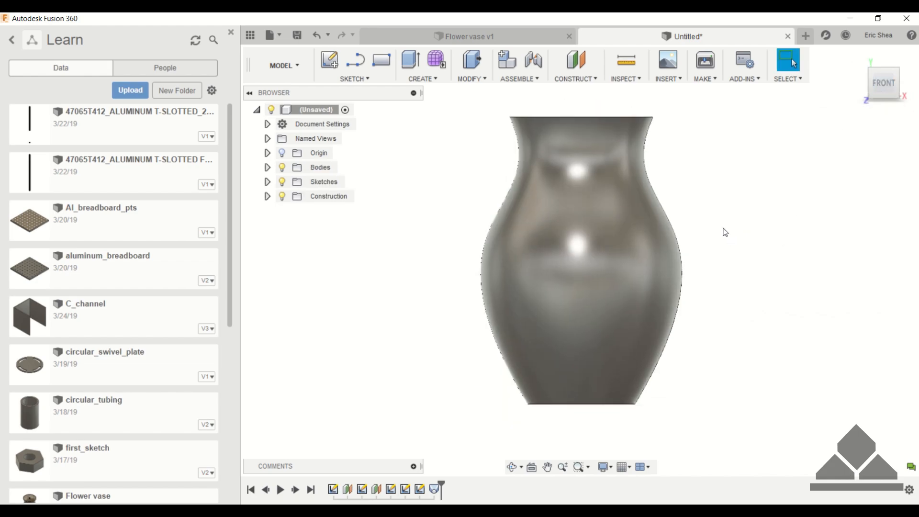
pyautogui.click(883, 82)
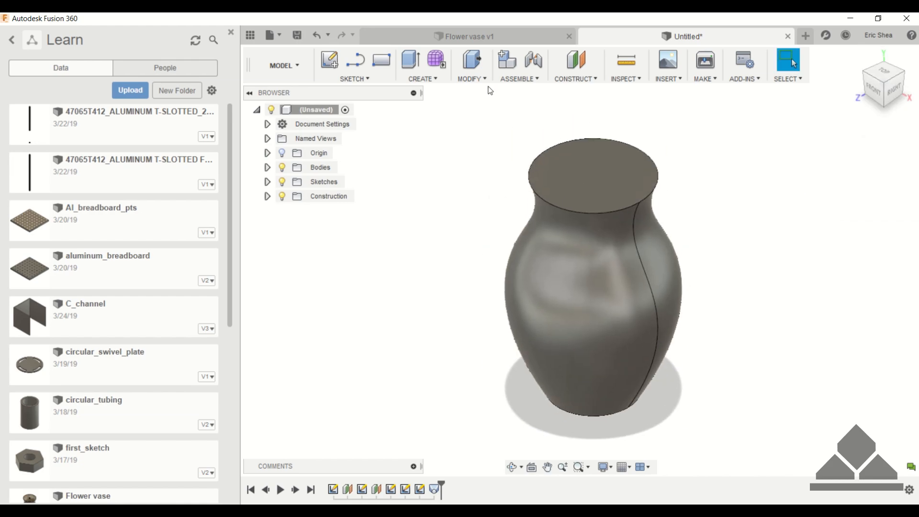
# Shell the vase with 0.2 in inside walls, removing the top face to leave an open mouth.
pyautogui.click(470, 65)
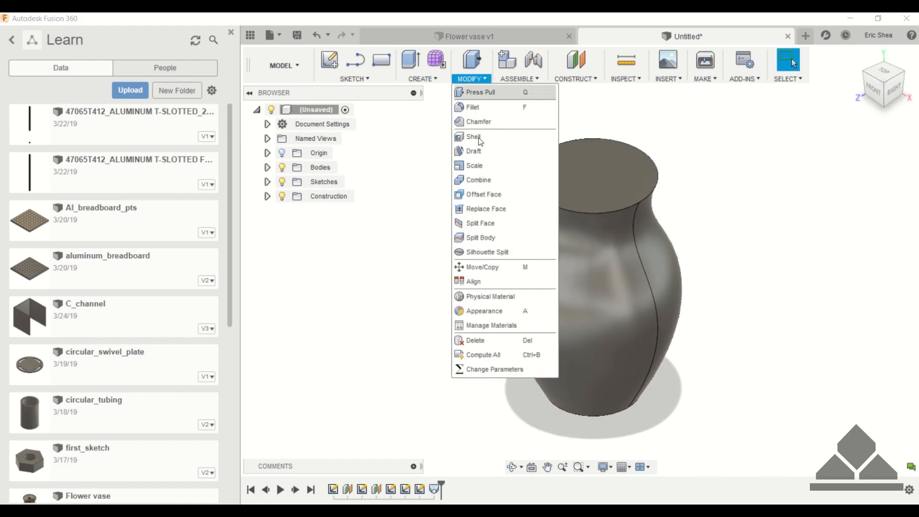
pyautogui.moveTo(474, 136)
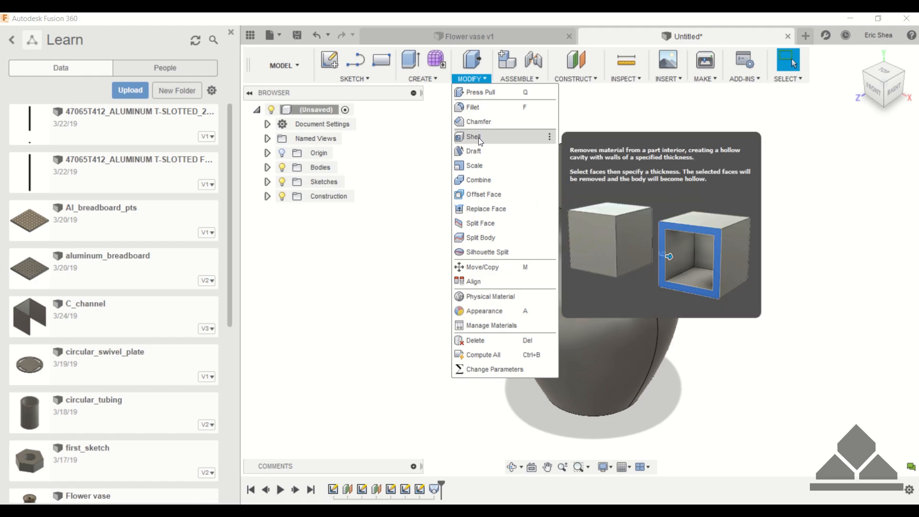
pyautogui.click(473, 135)
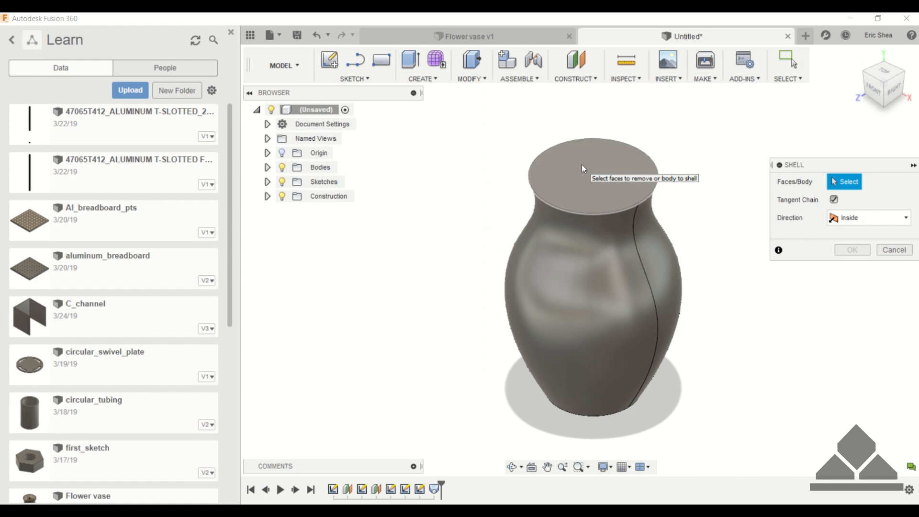
pyautogui.click(586, 170)
pyautogui.write('2')
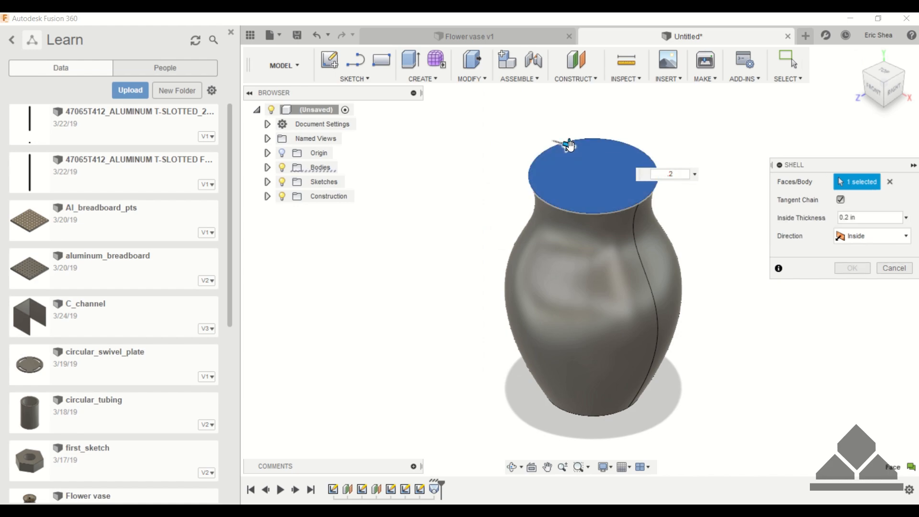
pyautogui.click(852, 268)
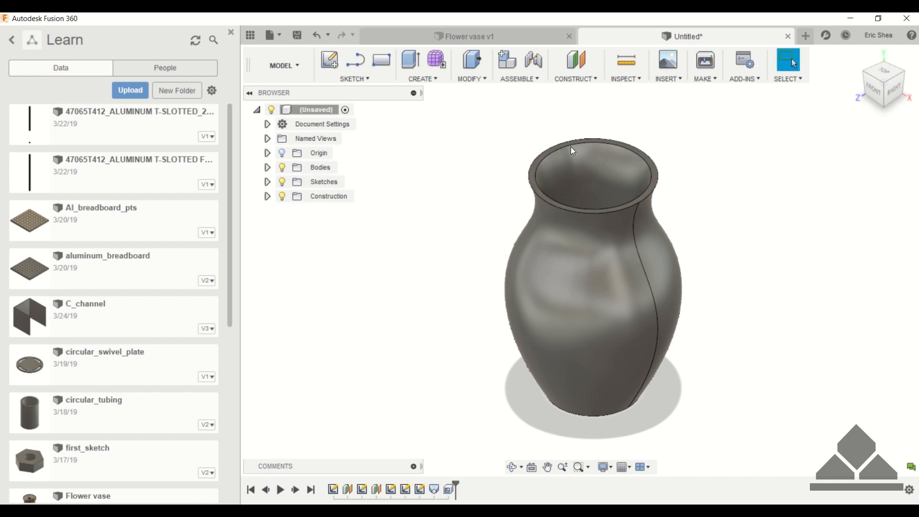
pyautogui.click(883, 79)
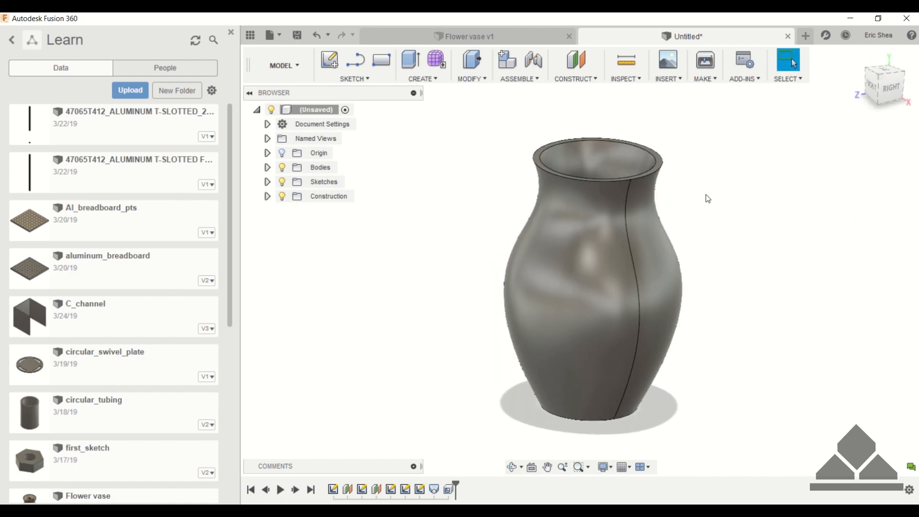
pyautogui.moveTo(739, 188)
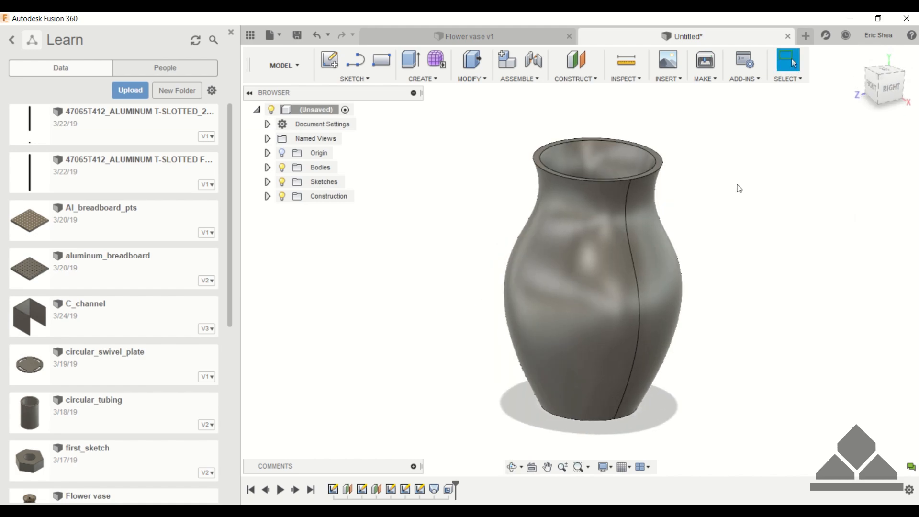